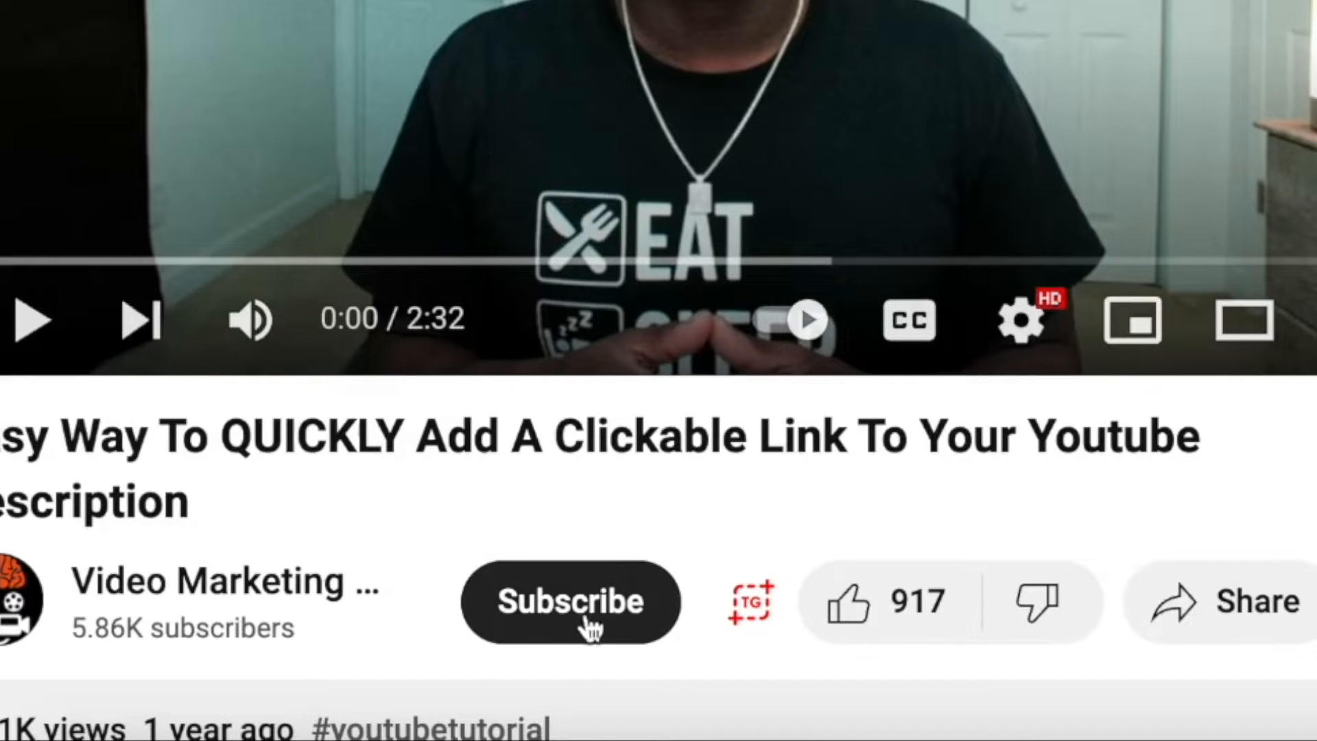
mouse_move(560, 630)
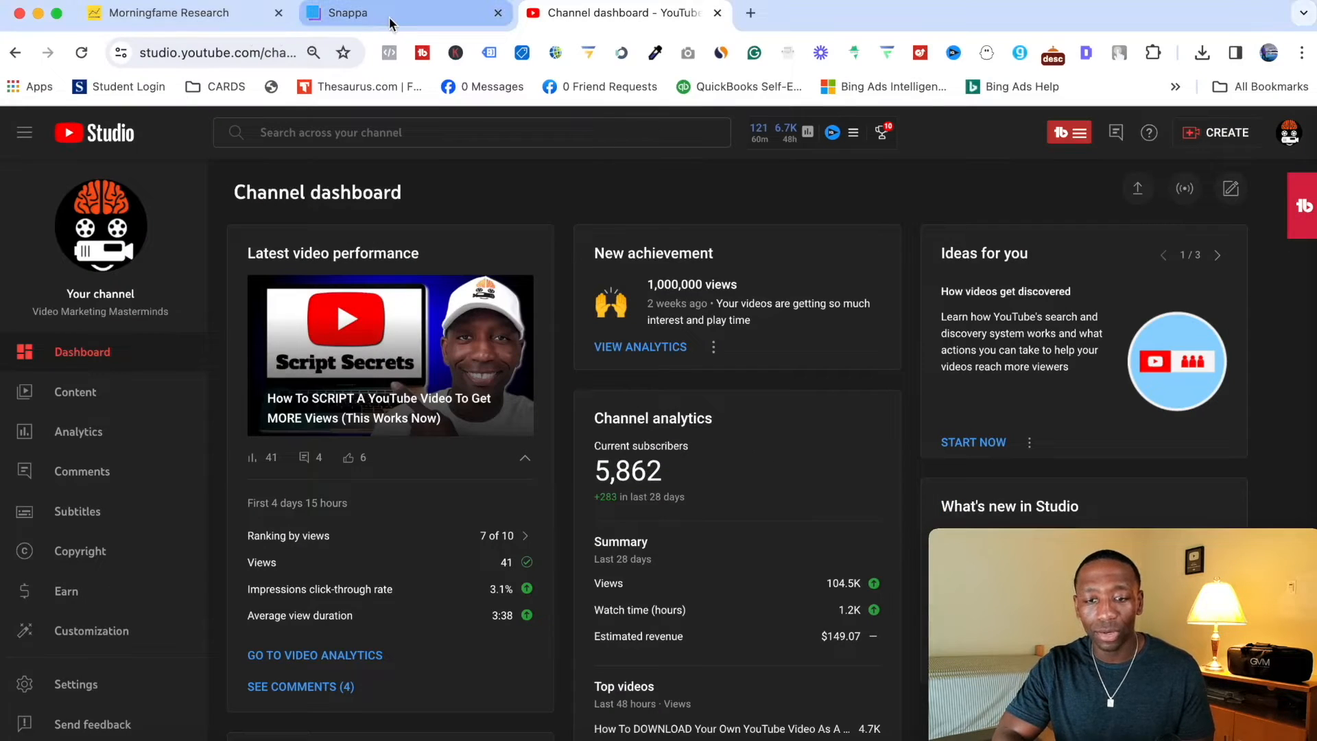
- Switch to Snappa and browse down the presets to the custom graphic size option
click(354, 12)
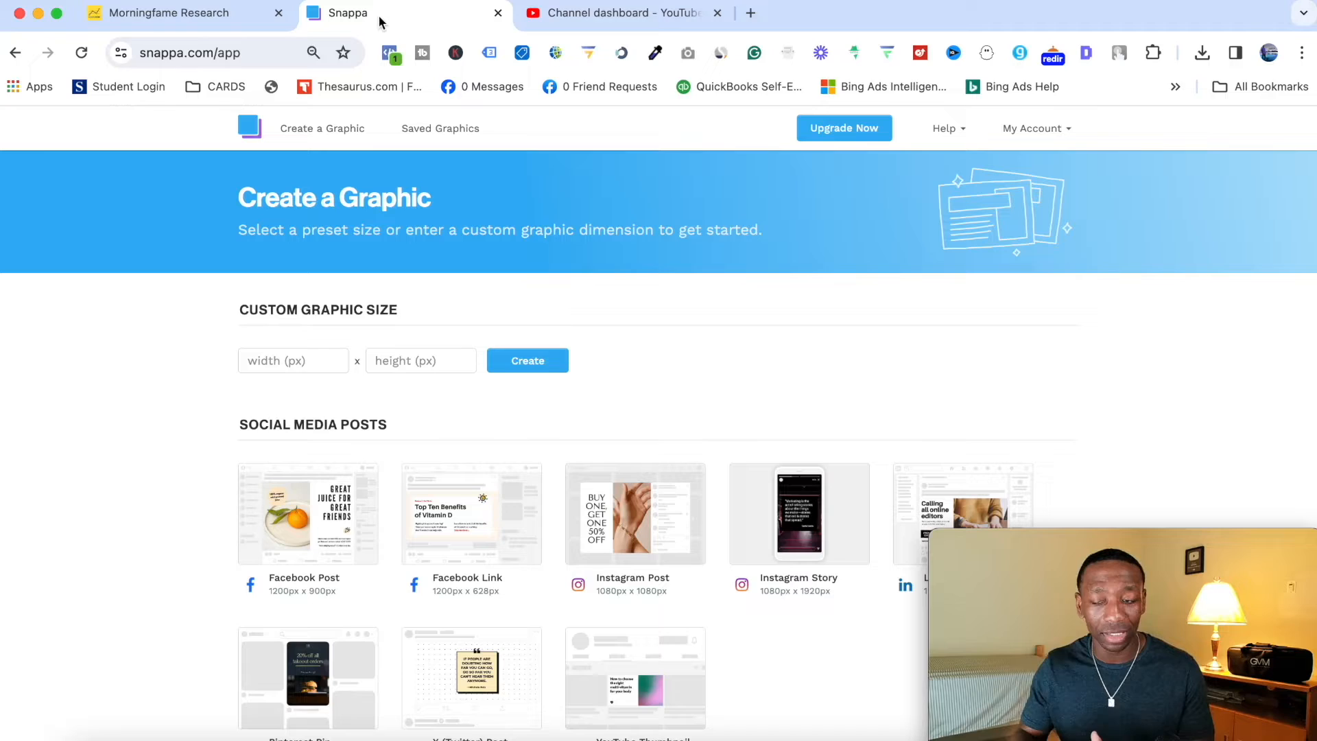
scroll(down, 3)
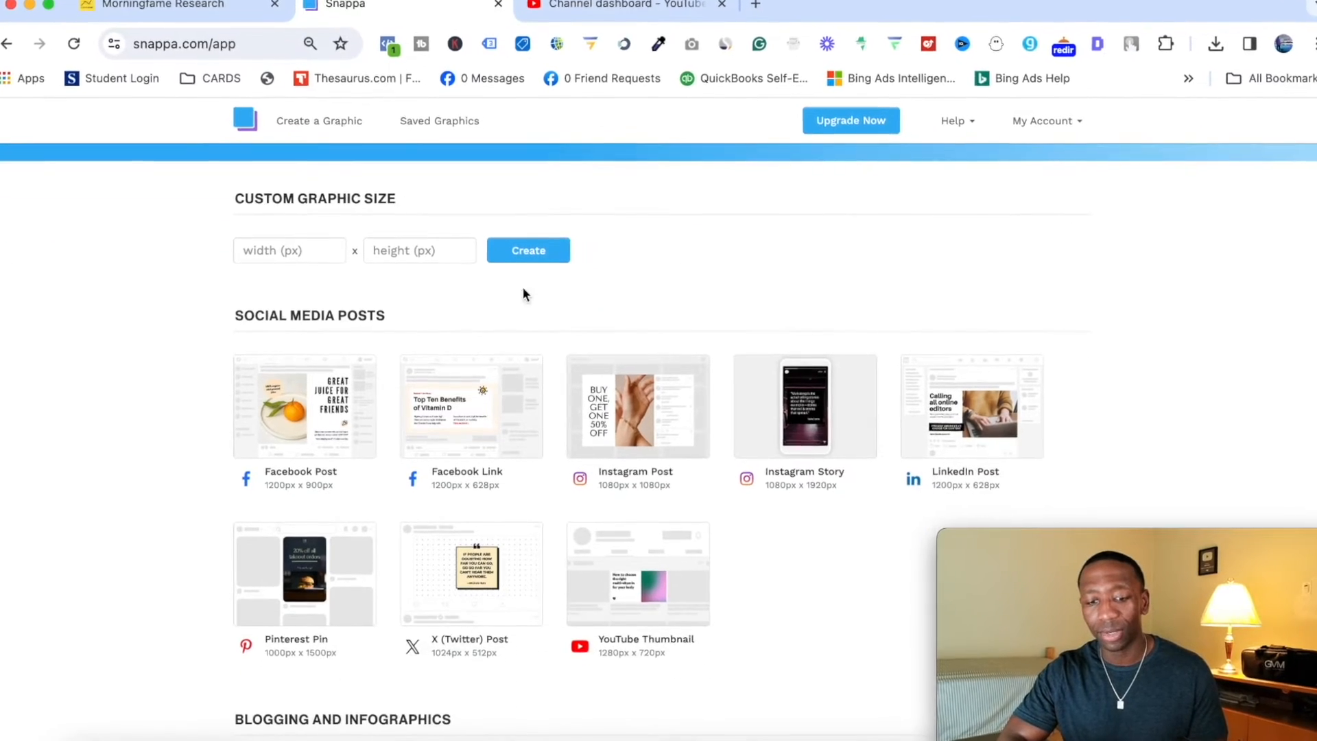
scroll(down, 3)
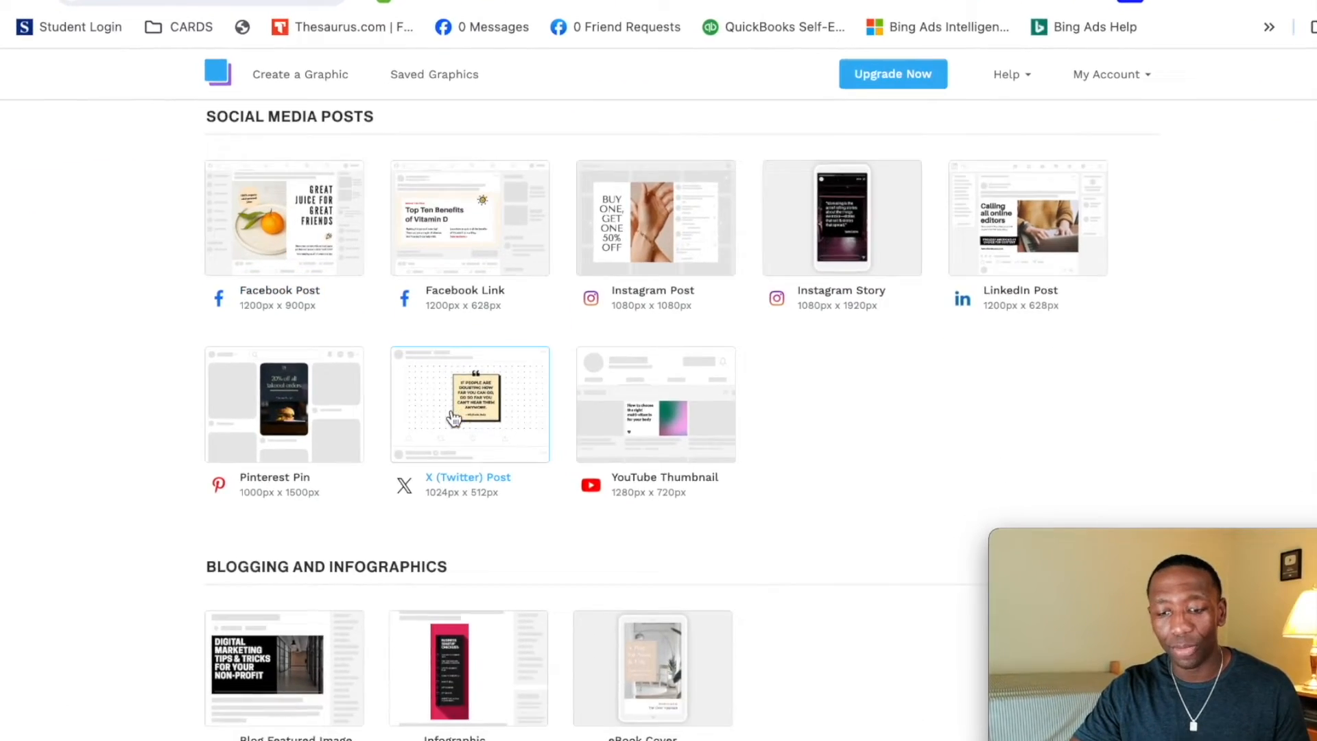
scroll(down, 3)
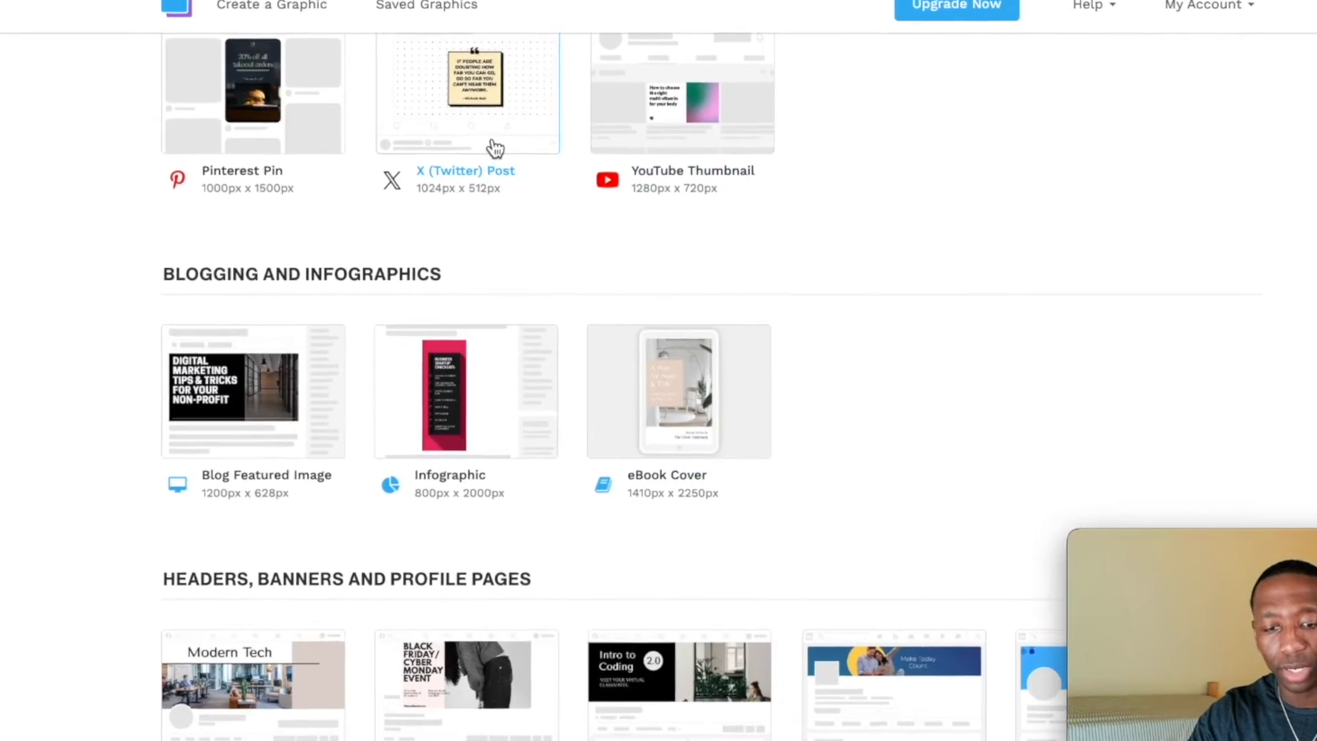
scroll(down, 3)
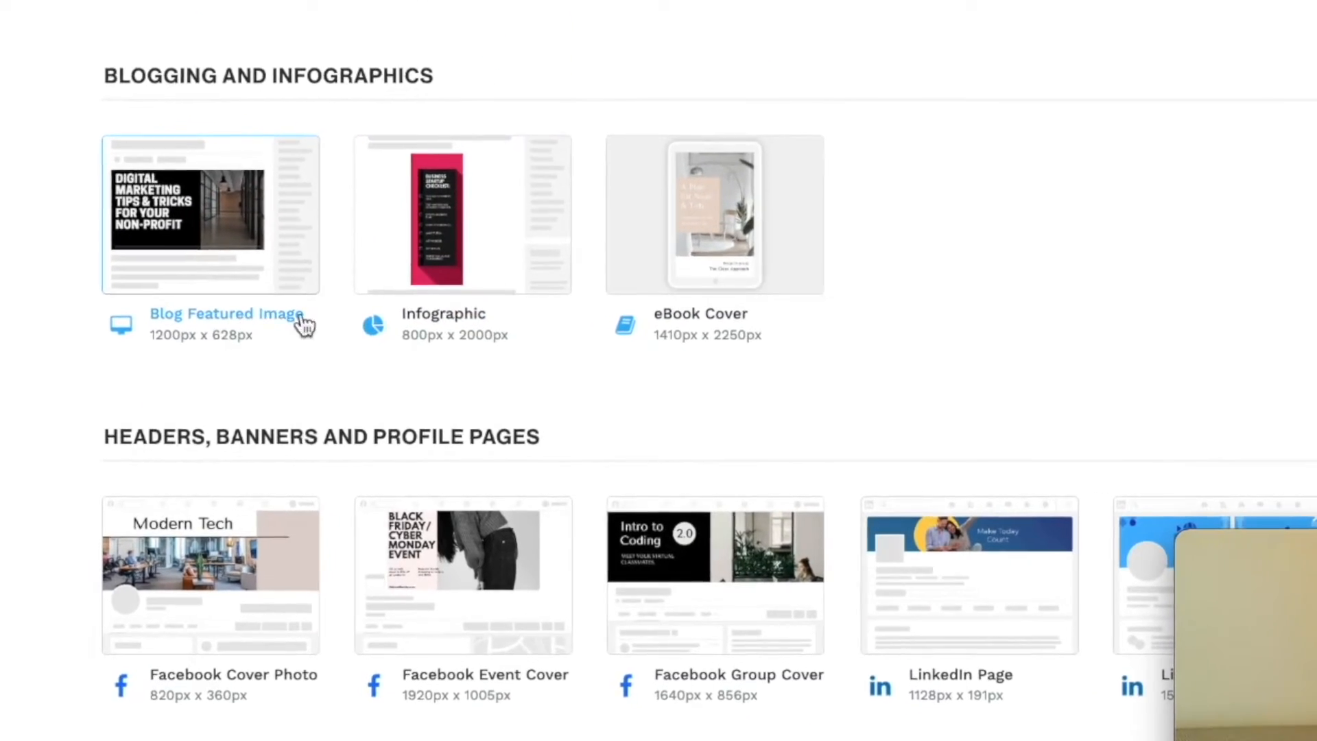
scroll(down, 3)
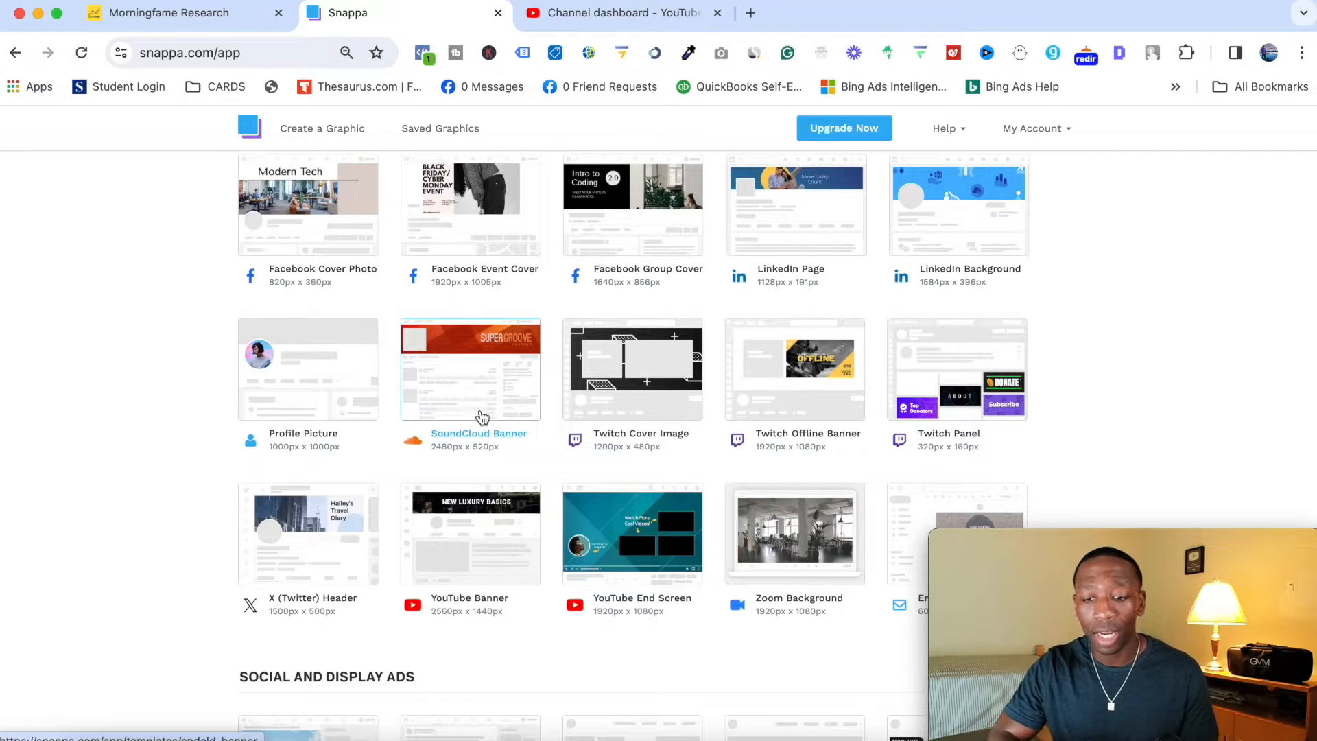
click(321, 129)
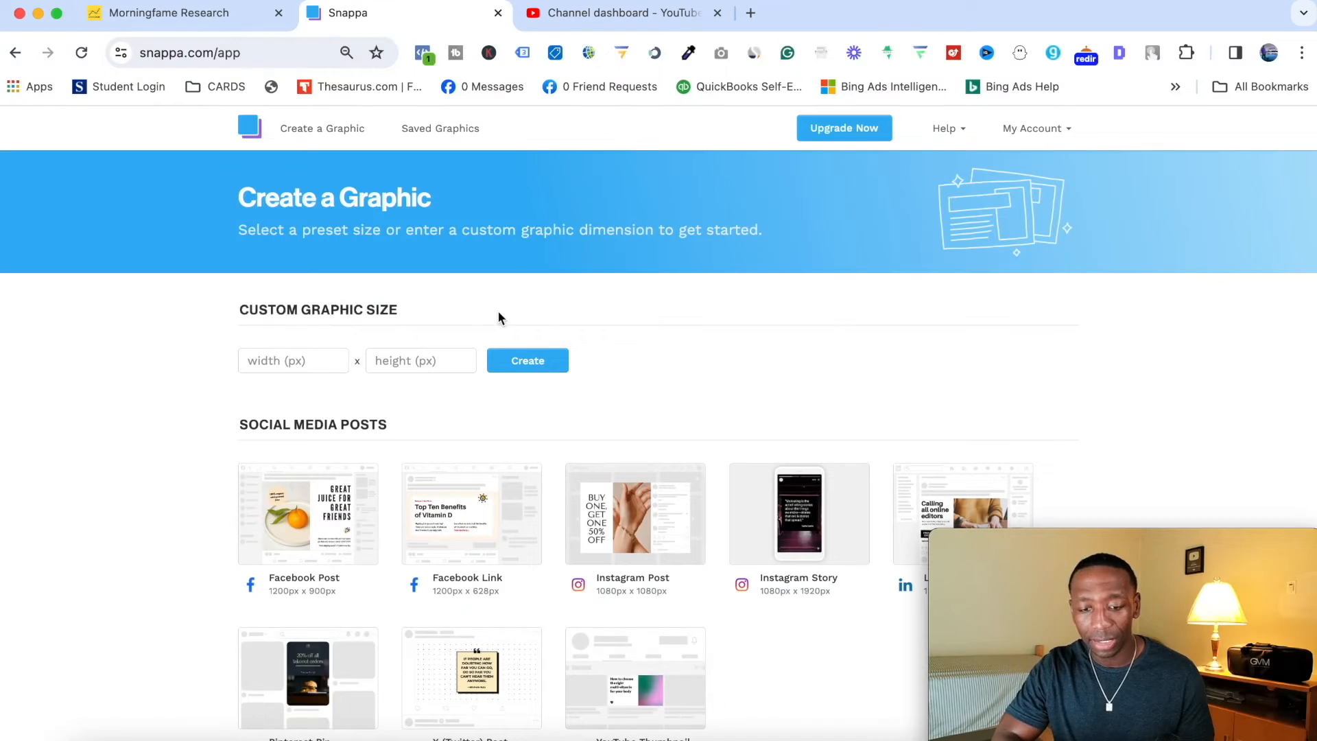
- Create a new blank custom graphic 150 px wide by 150 px high
click(294, 359)
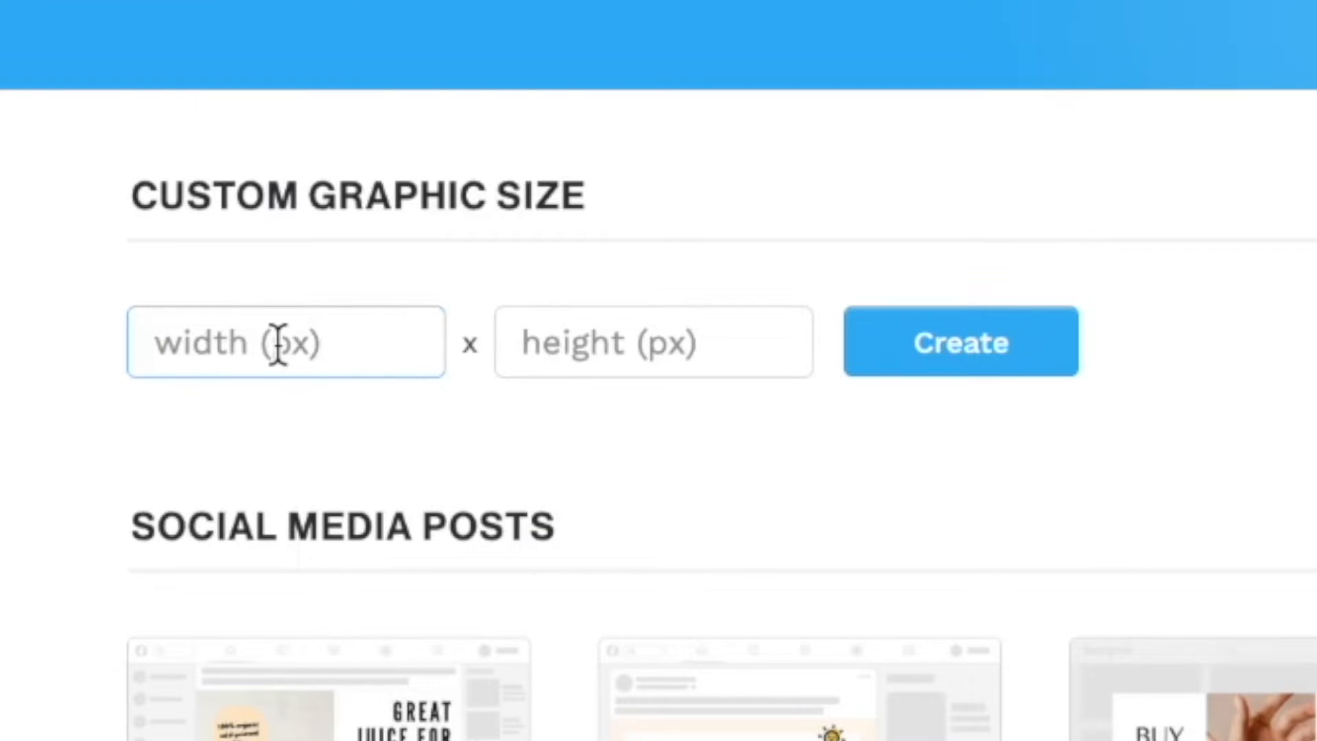
text(150)
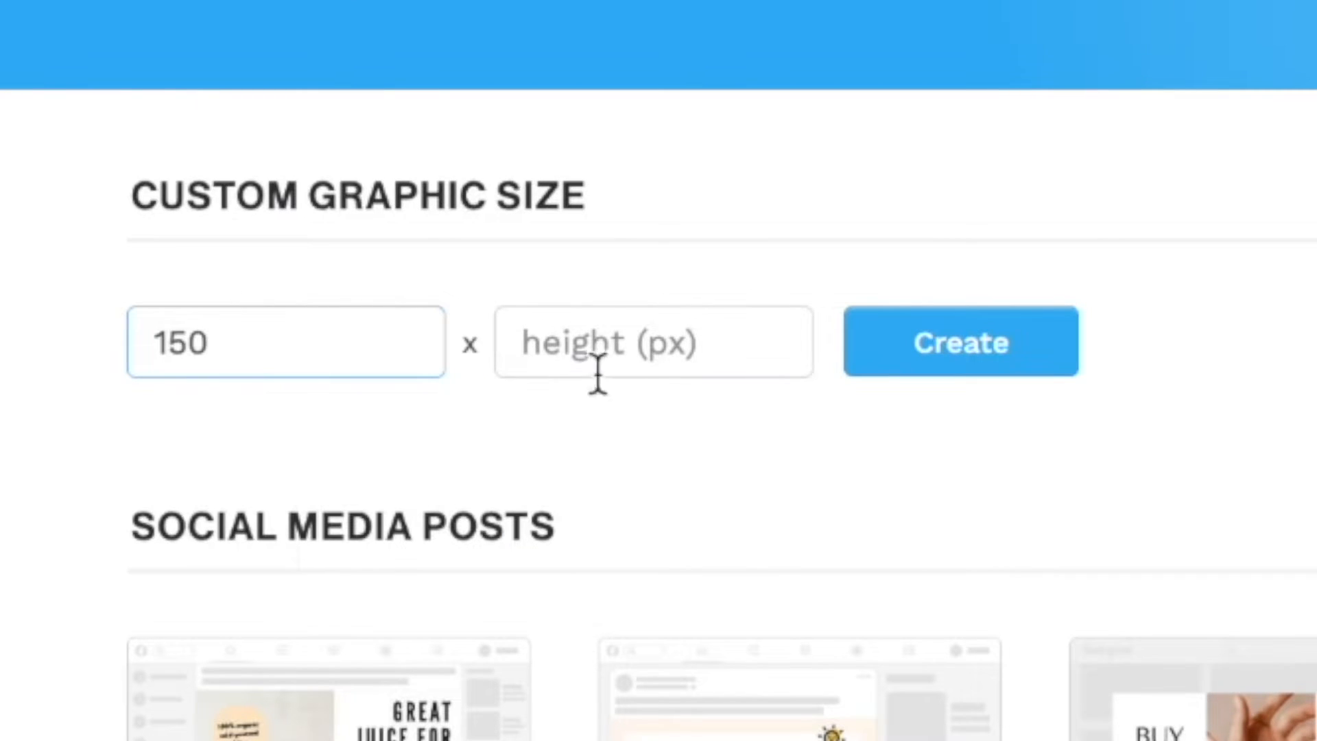
text(150)
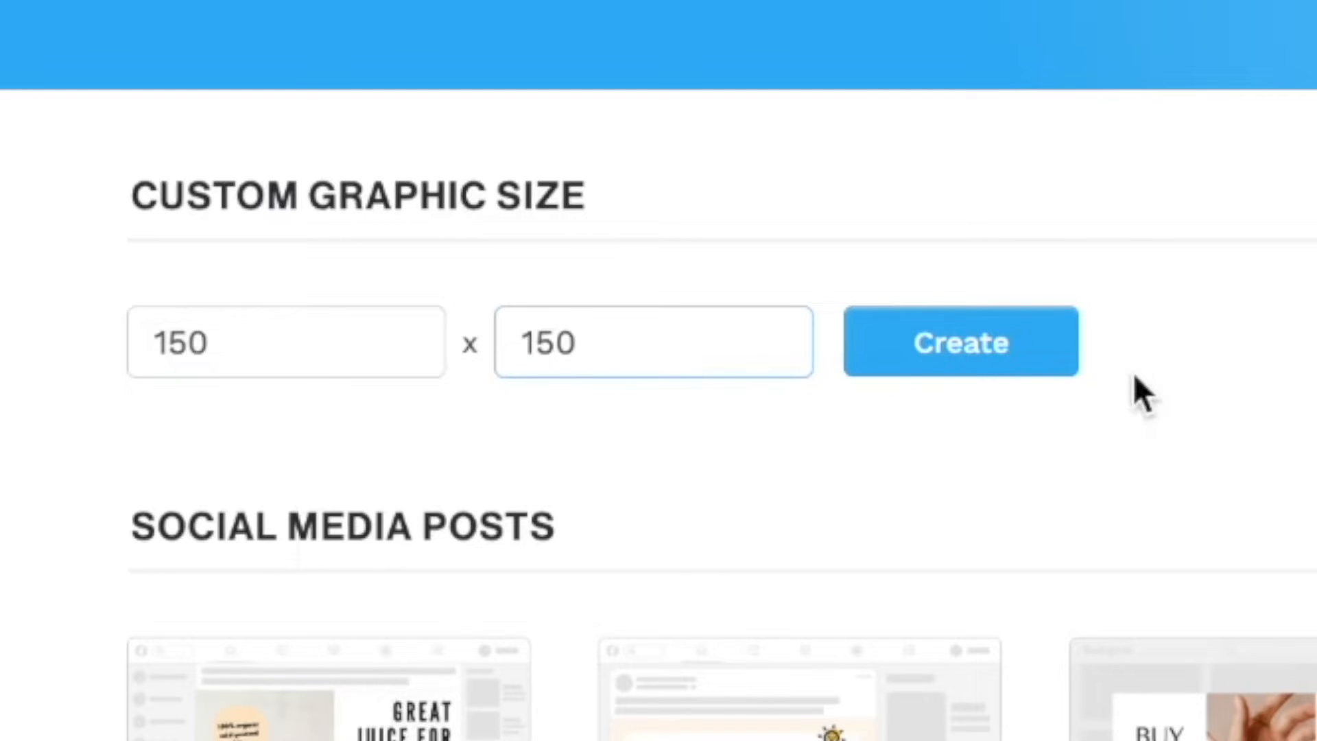
click(960, 342)
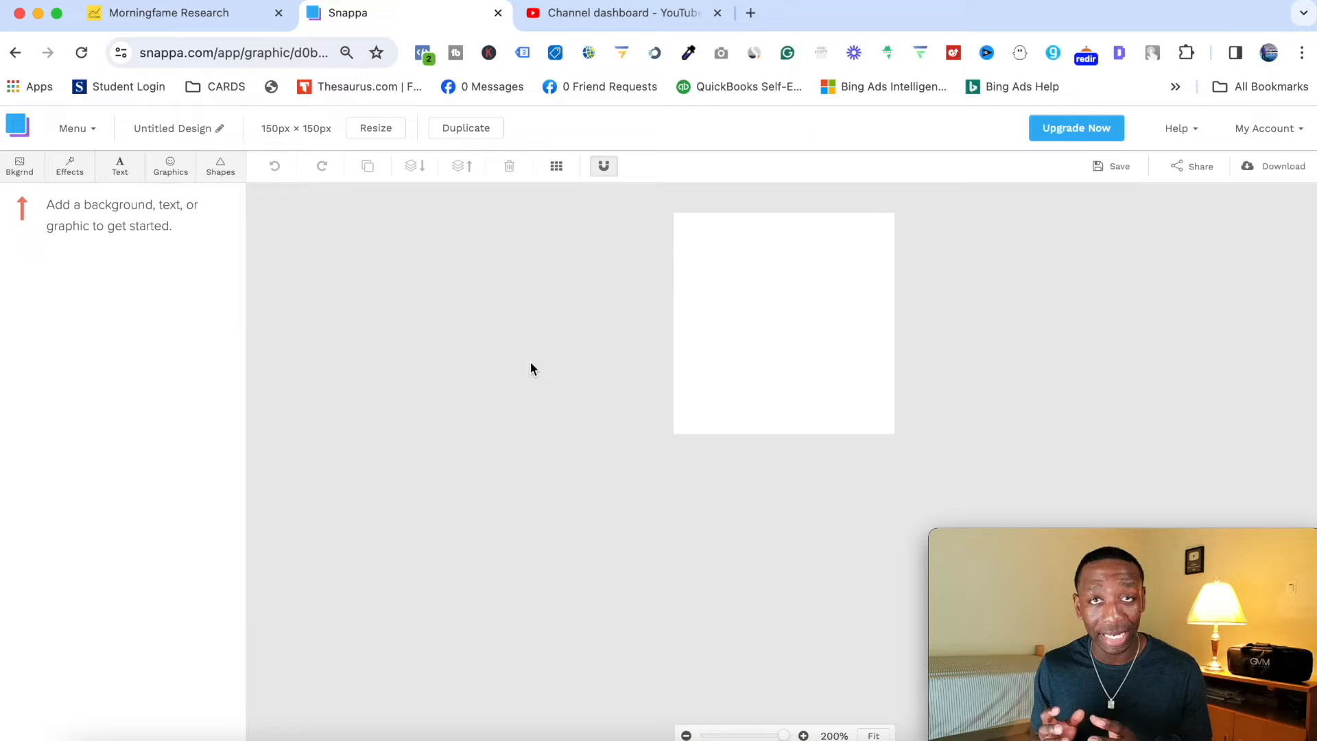
mouse_move(778, 291)
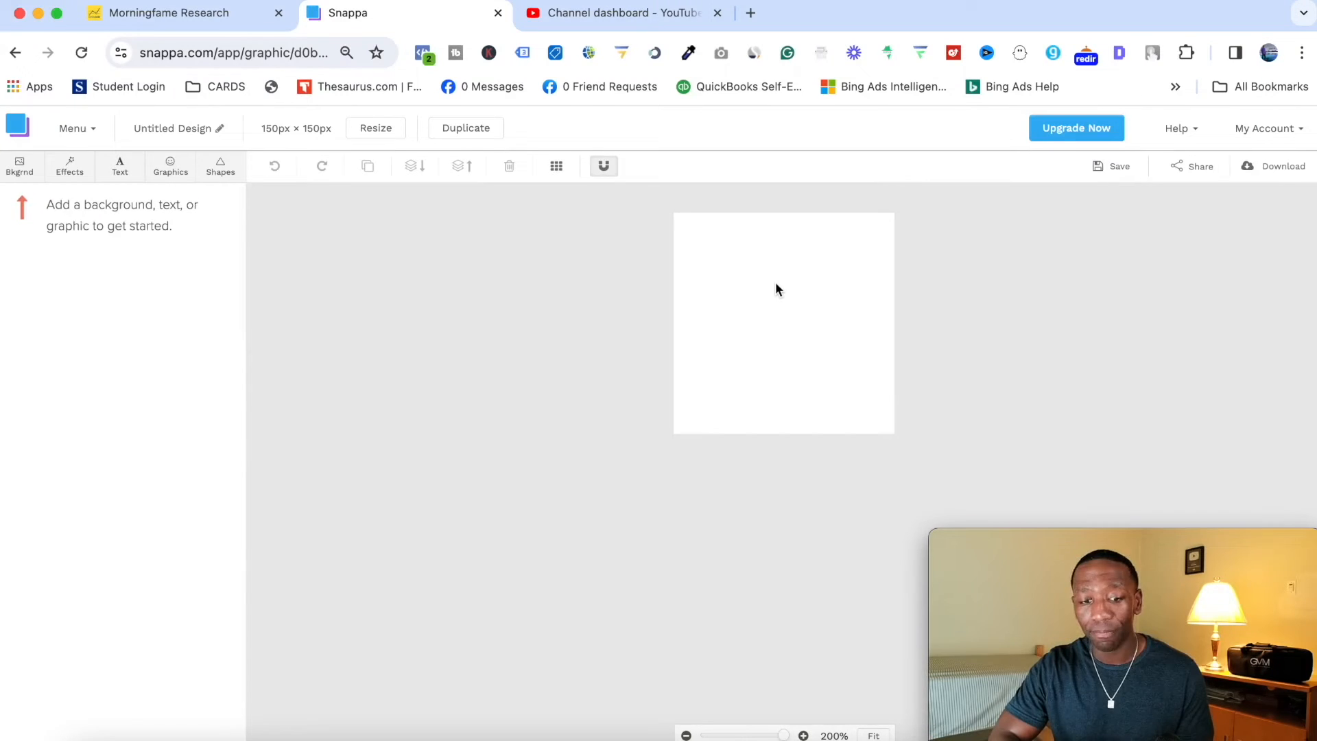
mouse_move(772, 290)
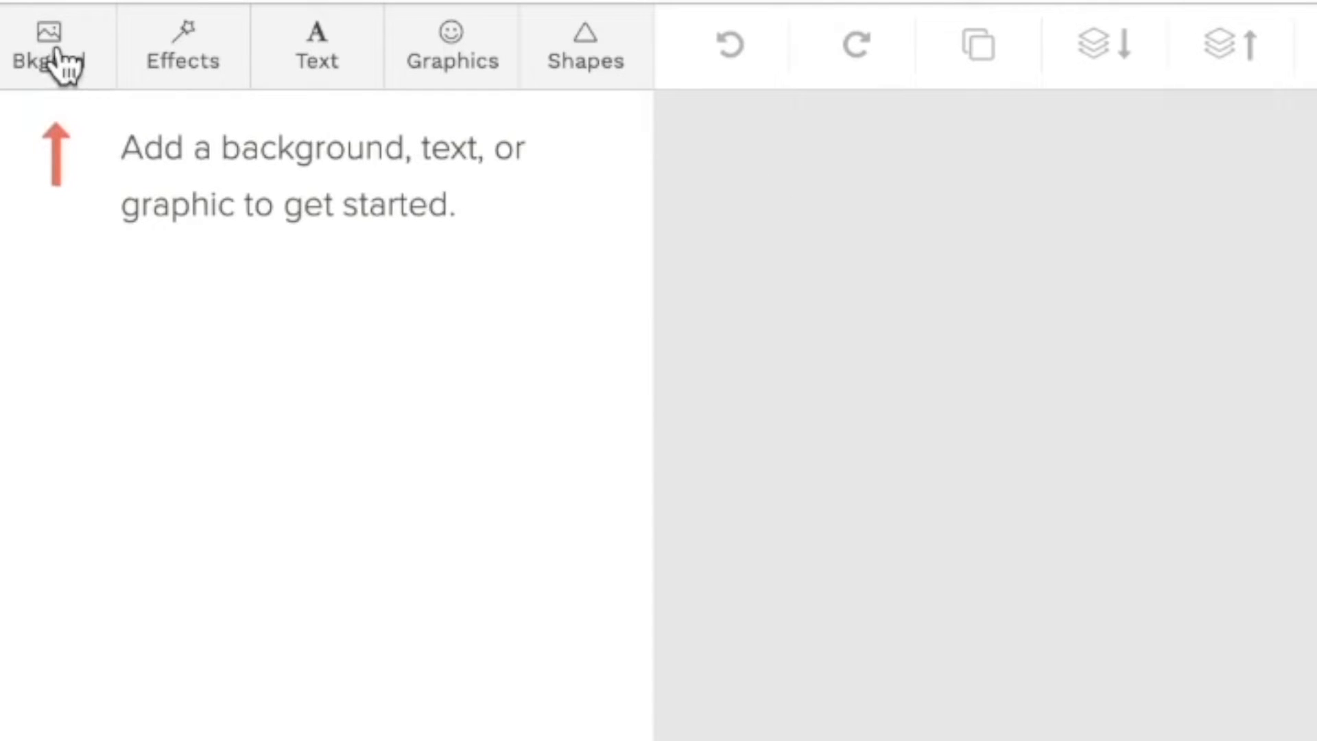
- Fill the background with a solid bright red, refined to #ff001e in the custom picker
click(45, 39)
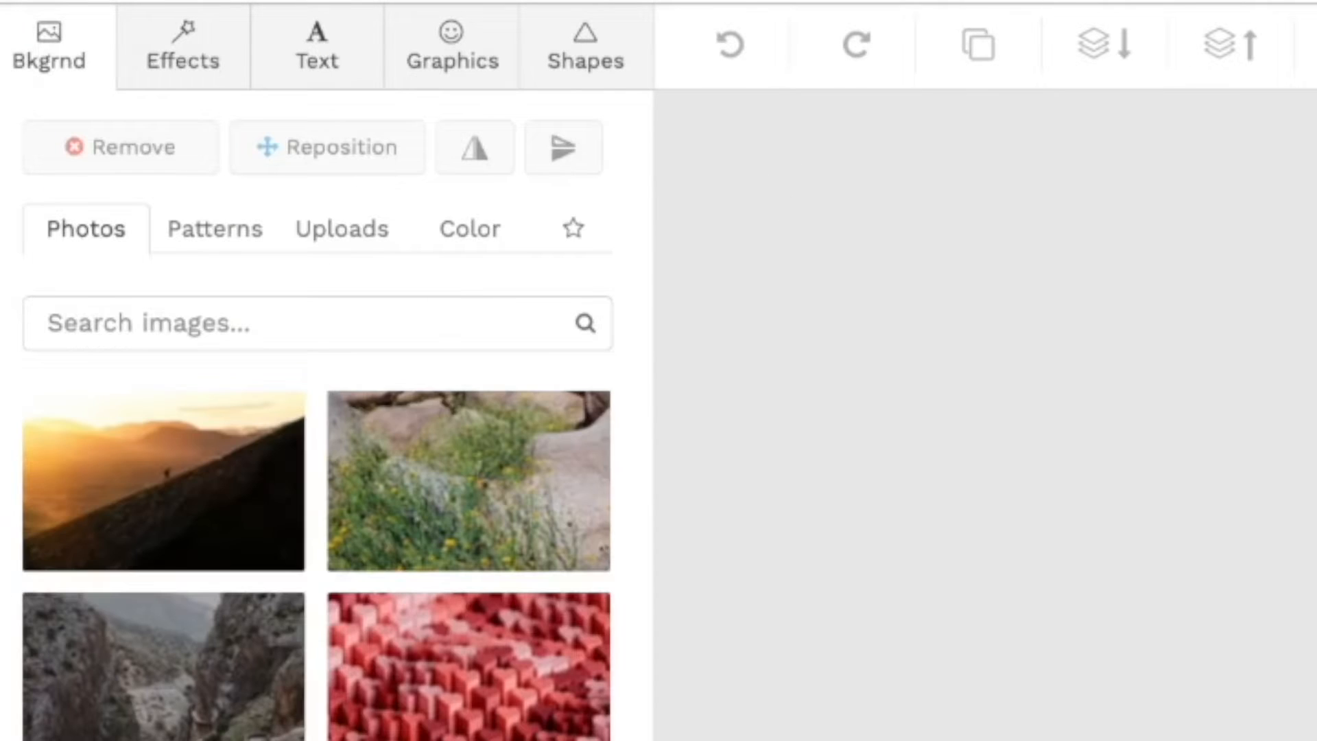
click(469, 228)
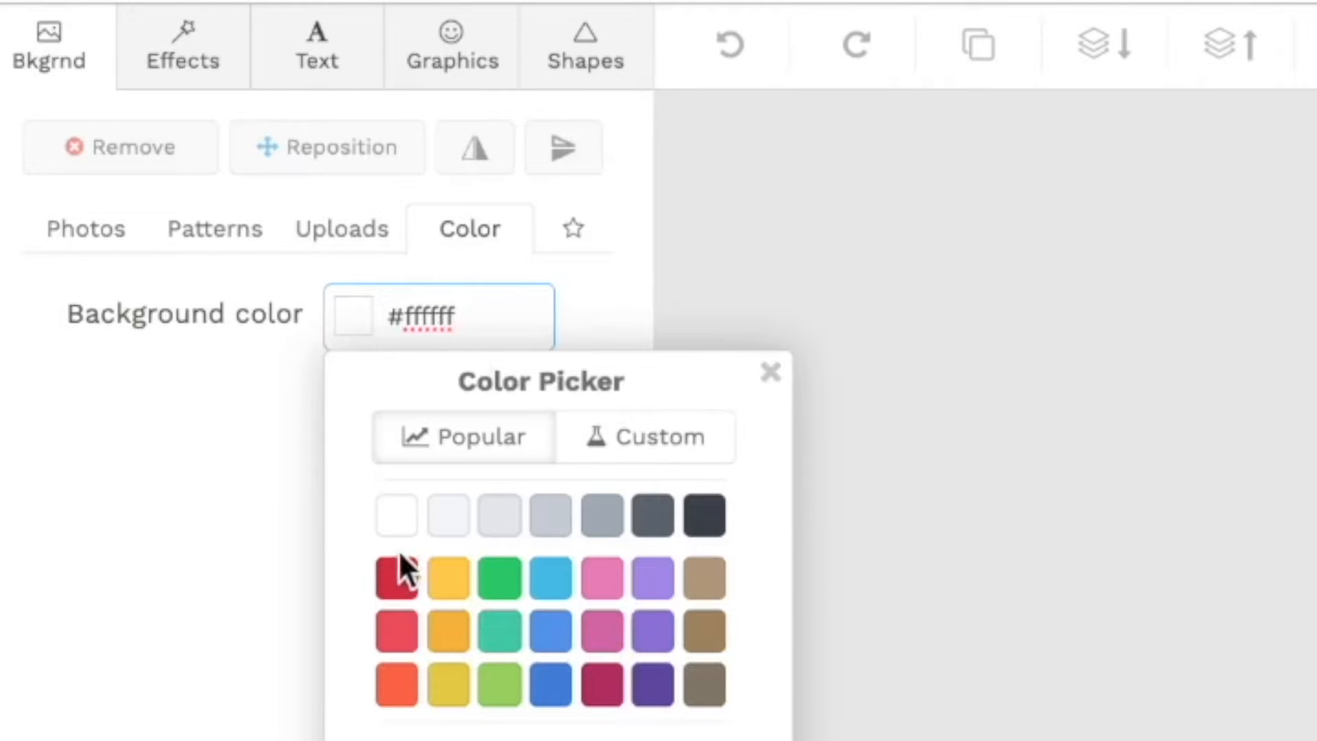
click(395, 576)
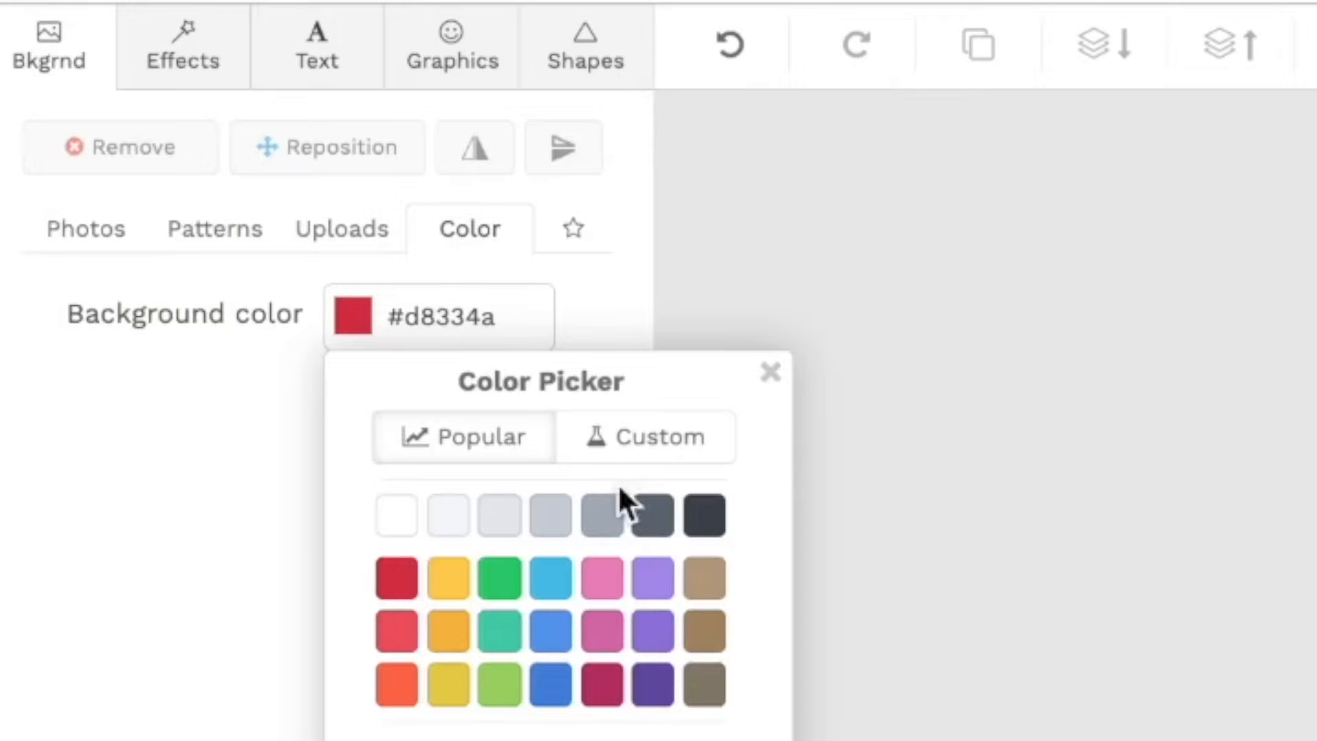
click(656, 438)
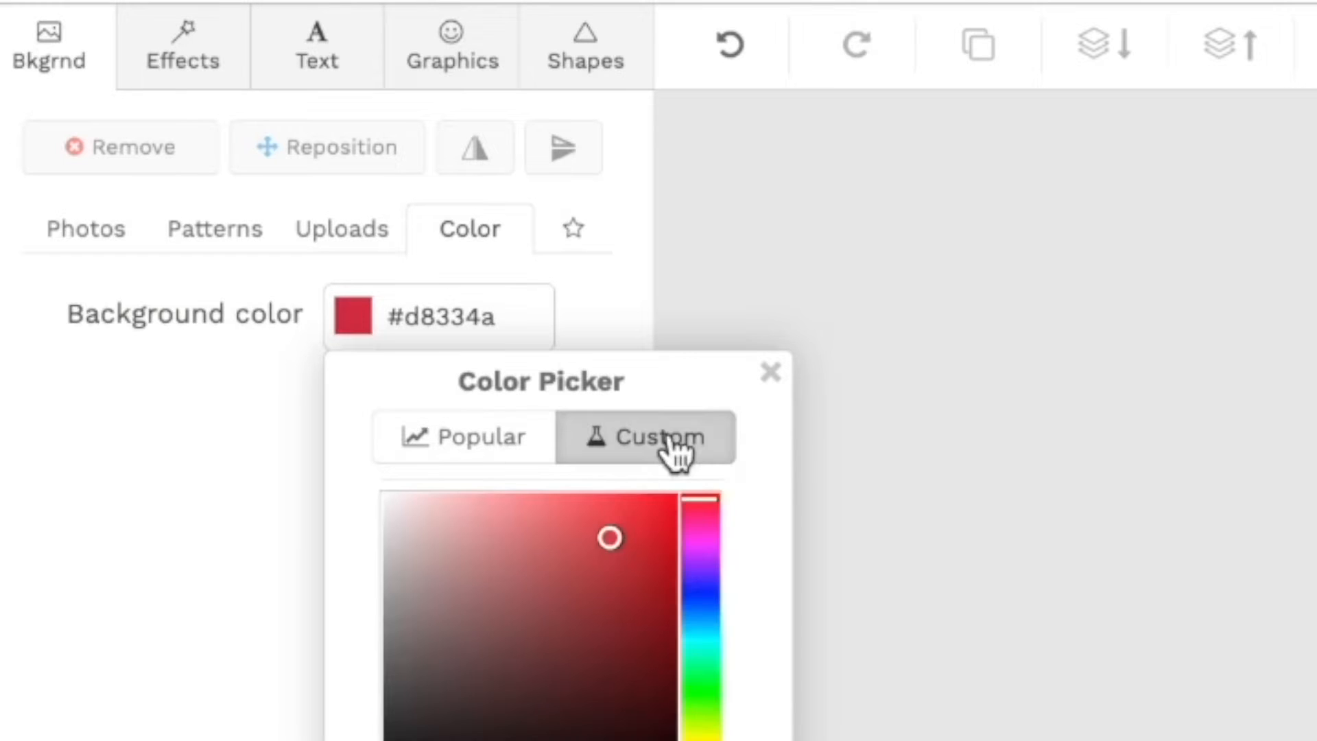
drag(609, 536, 681, 495)
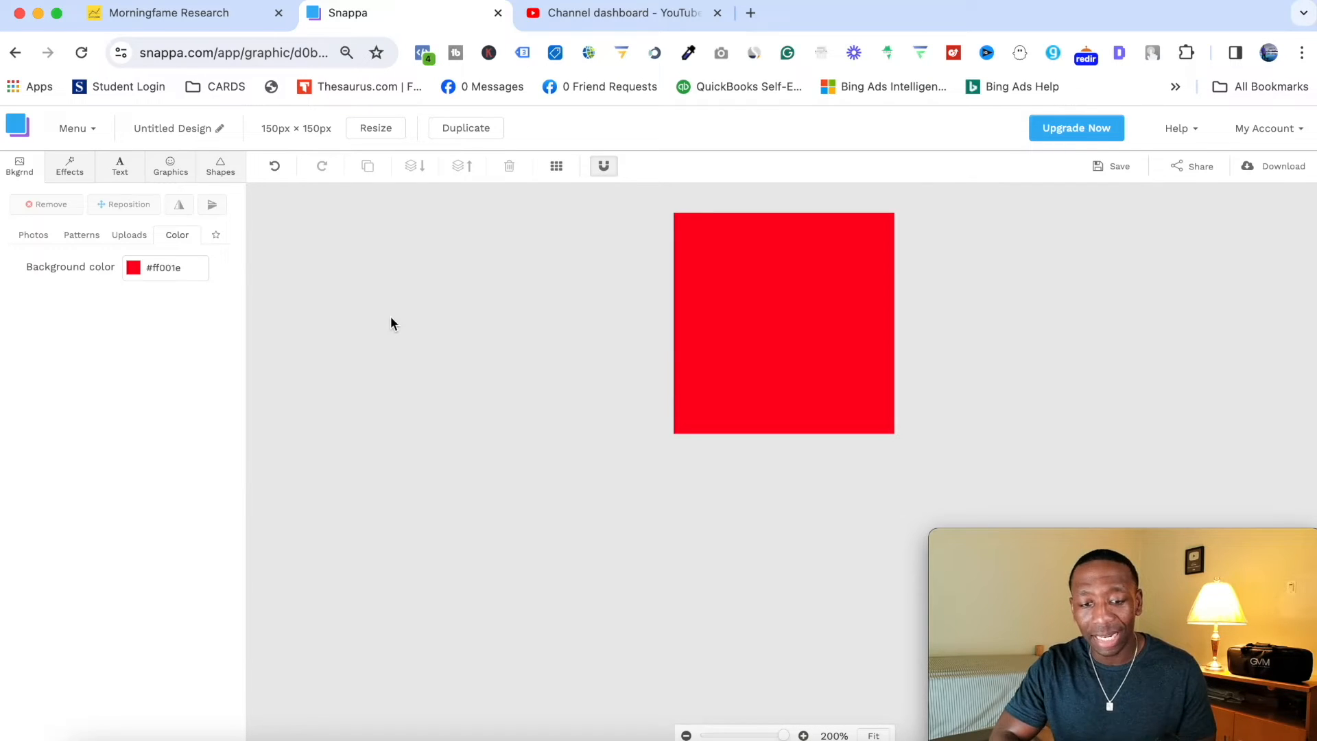
mouse_move(119, 166)
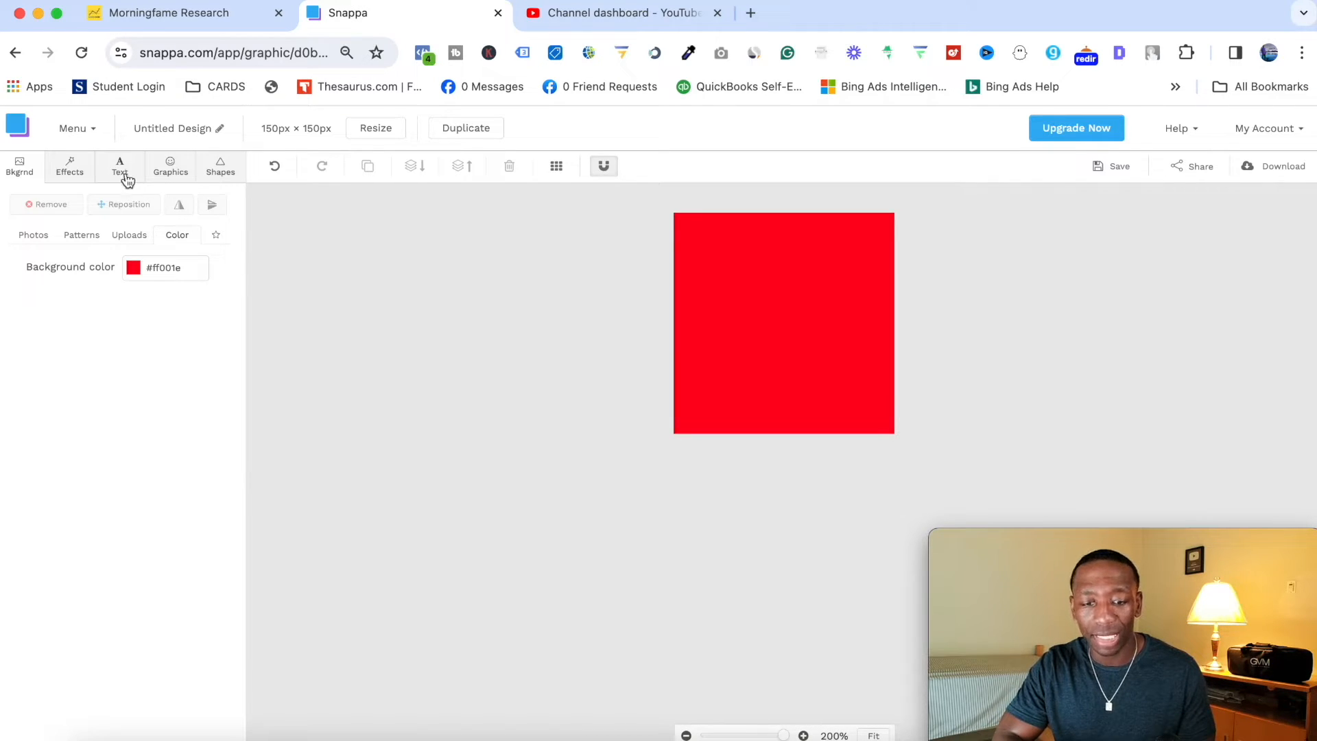
- Add a default heading text box to the red square from the Text panel
click(120, 165)
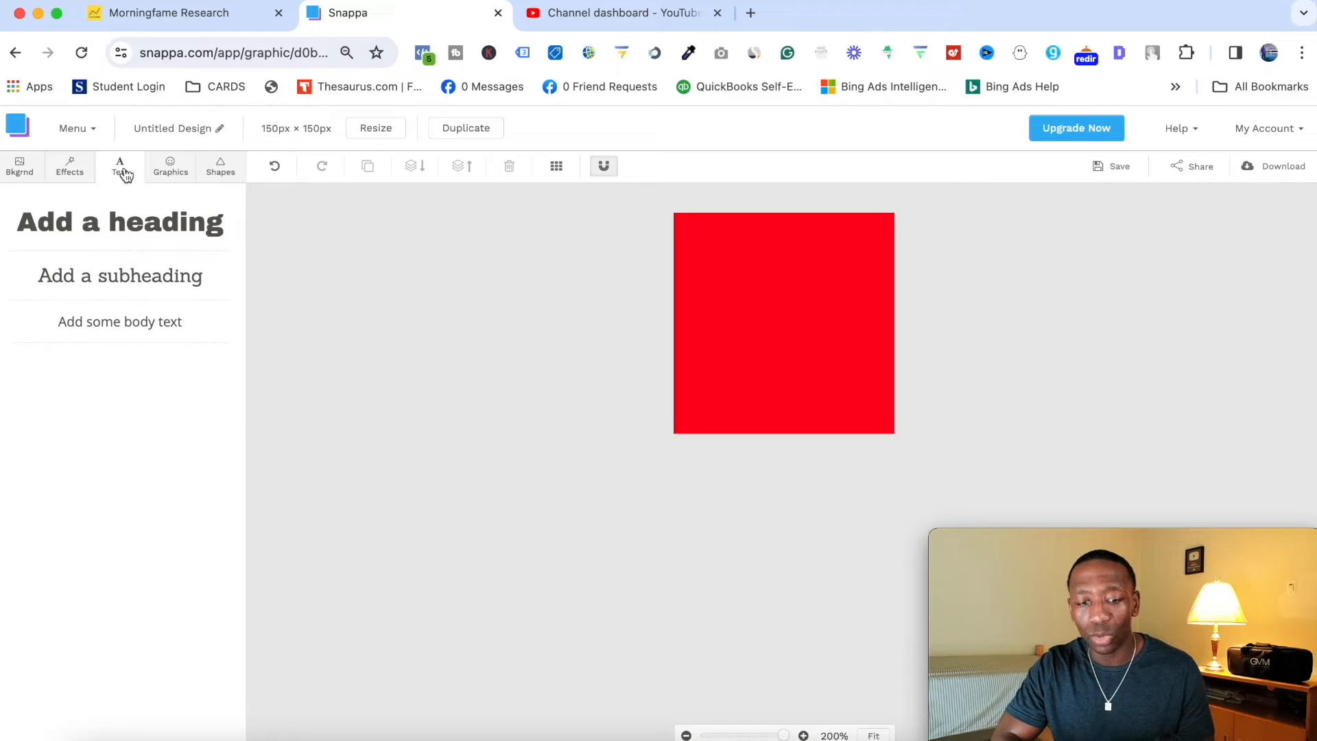
click(170, 166)
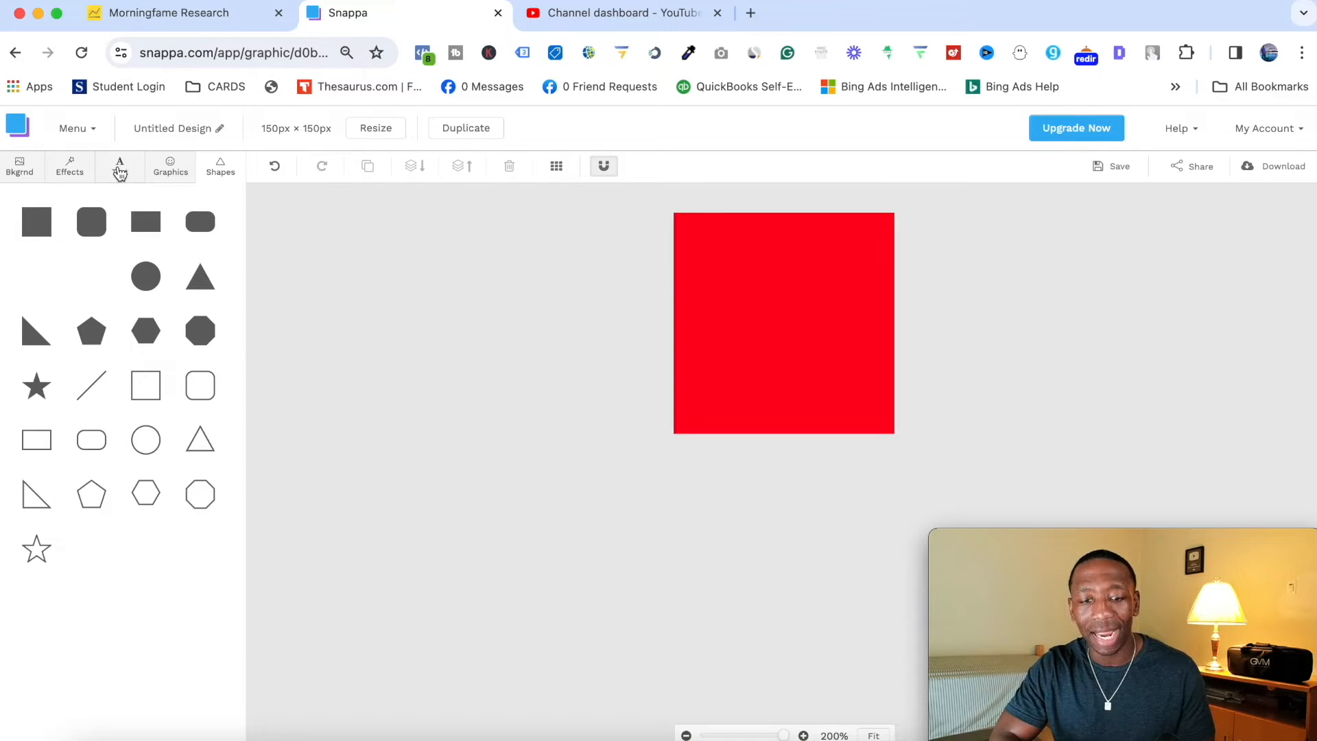
click(120, 166)
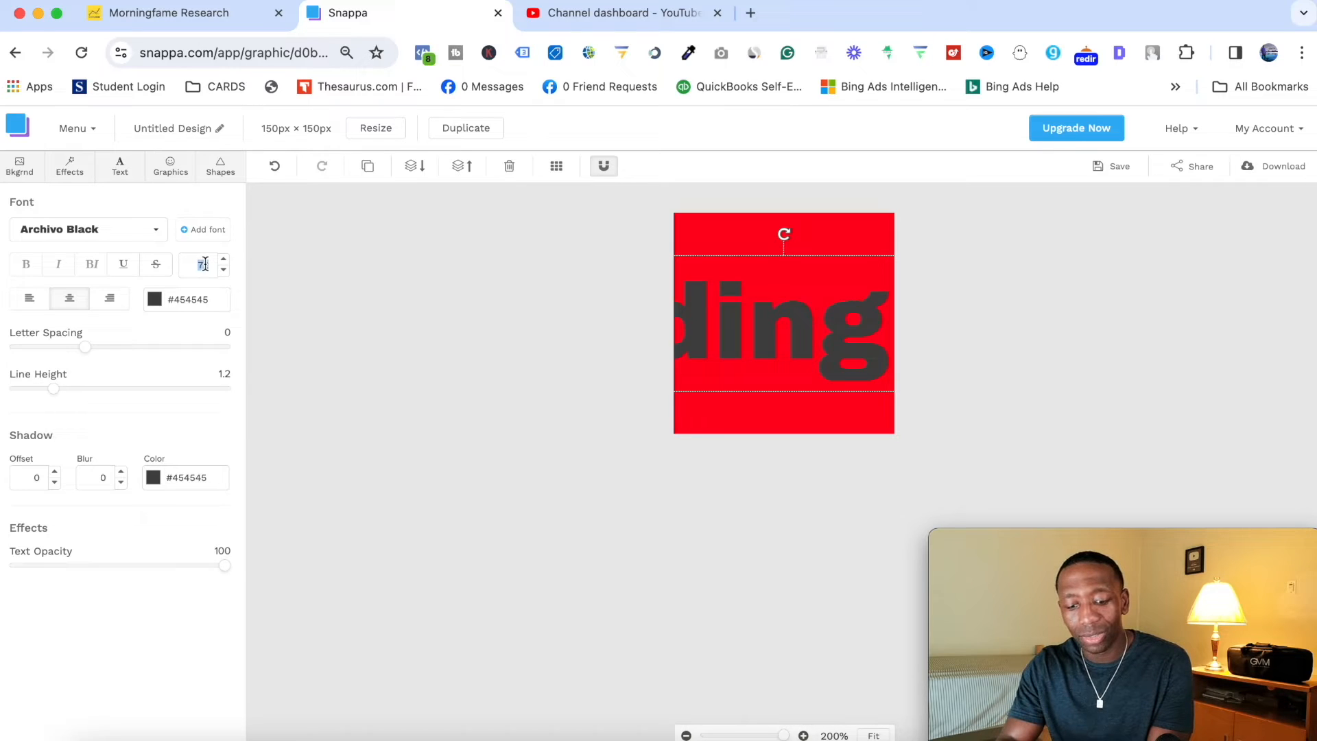
- Set the heading to 'Subscribe' in Alfa Slab One at font size 23
text(23)
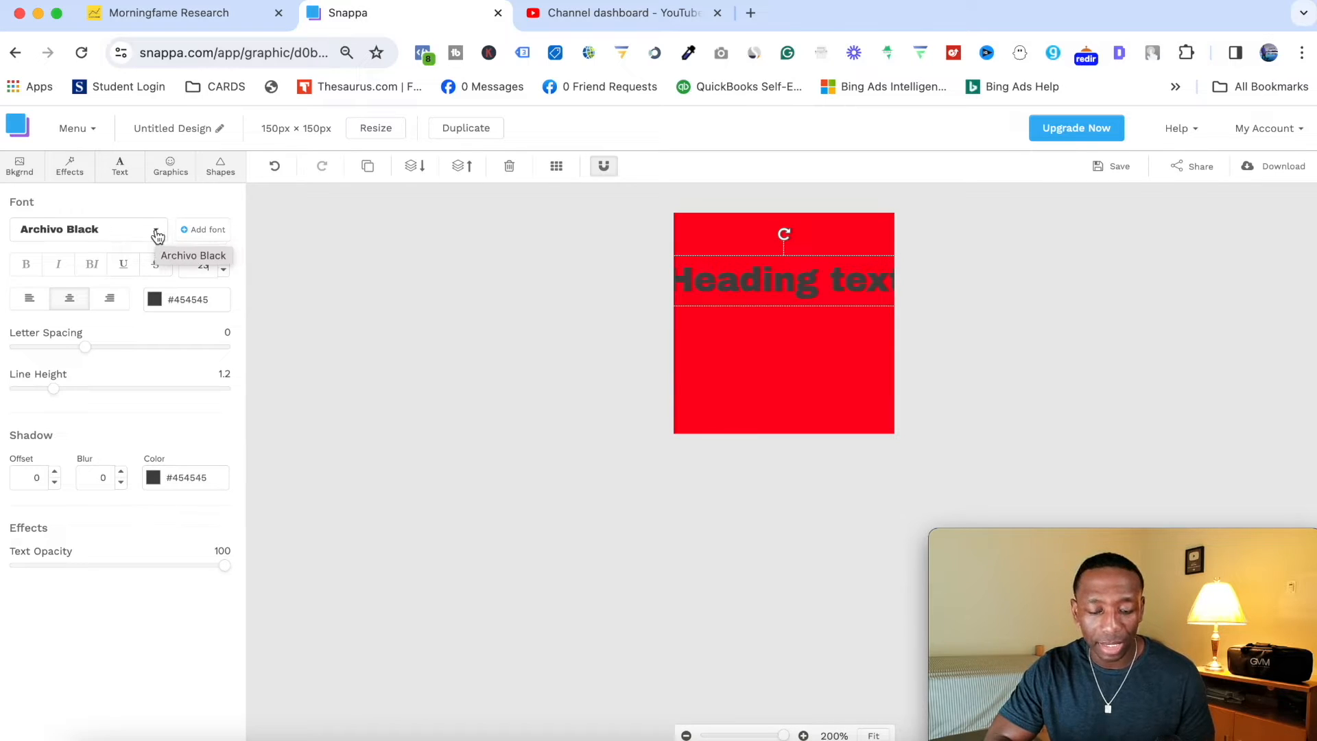
click(88, 229)
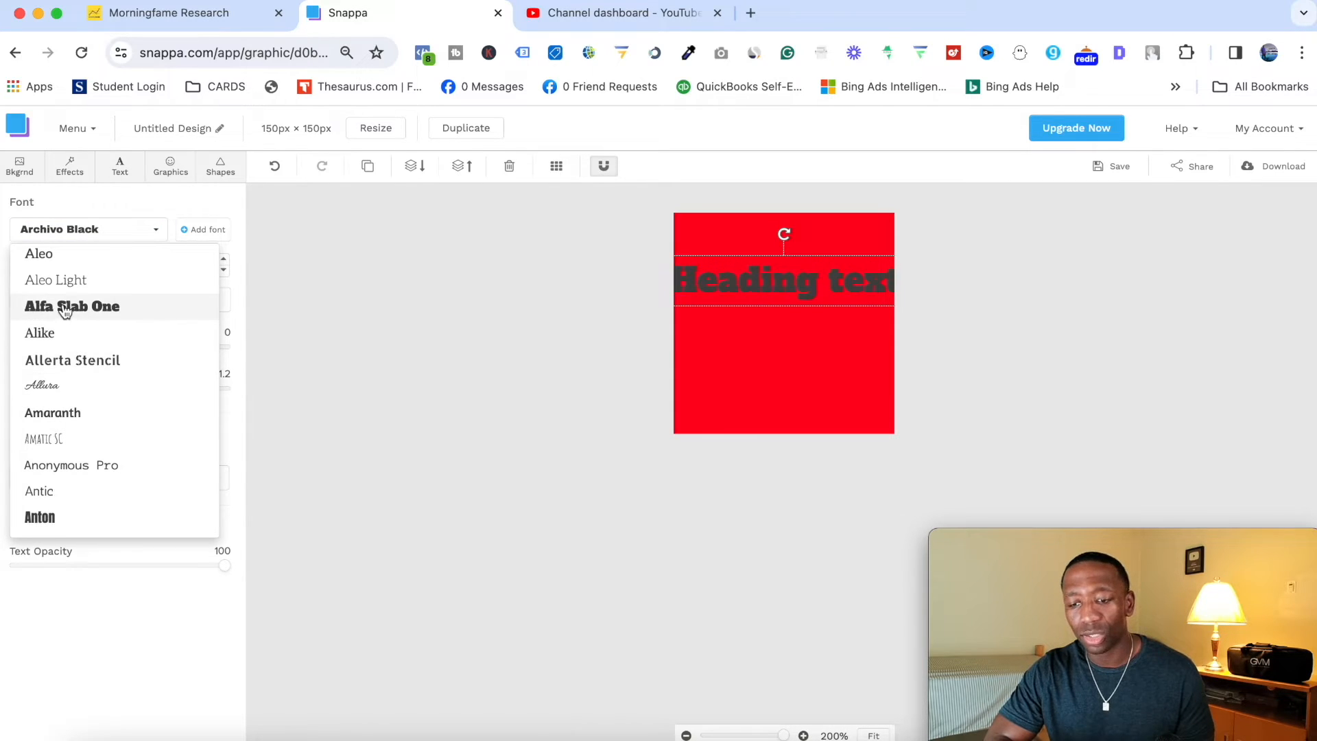
click(72, 307)
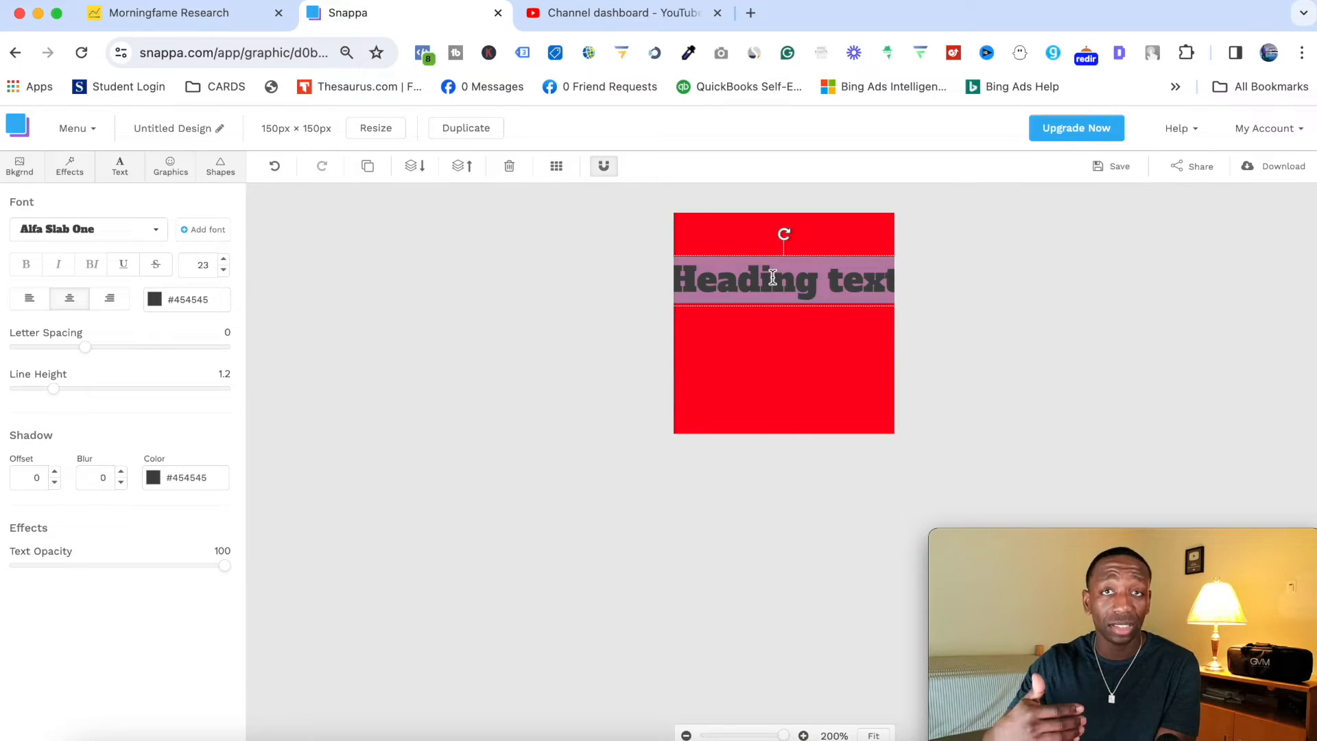
text(S)
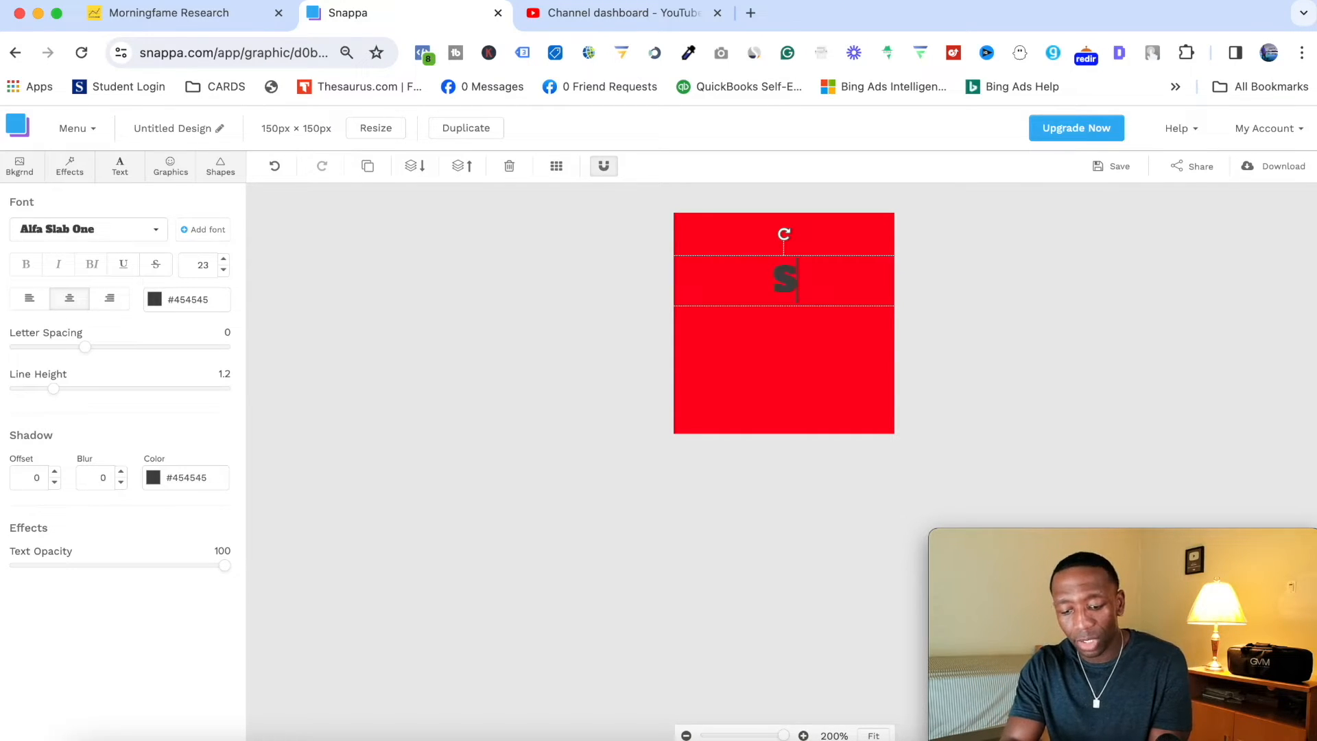
text(Subscribe)
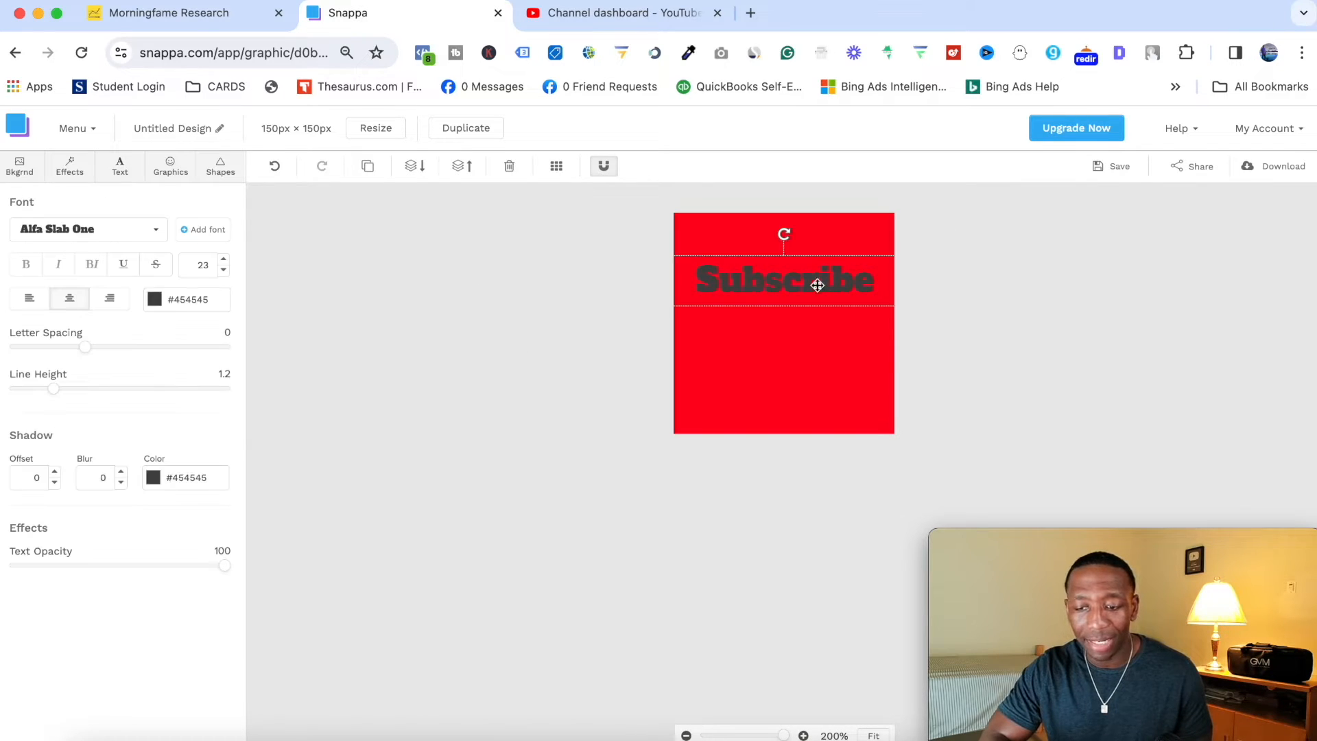
- Enlarge the Subscribe text to size 27 so it spans the square's width, then deselect it
click(222, 261)
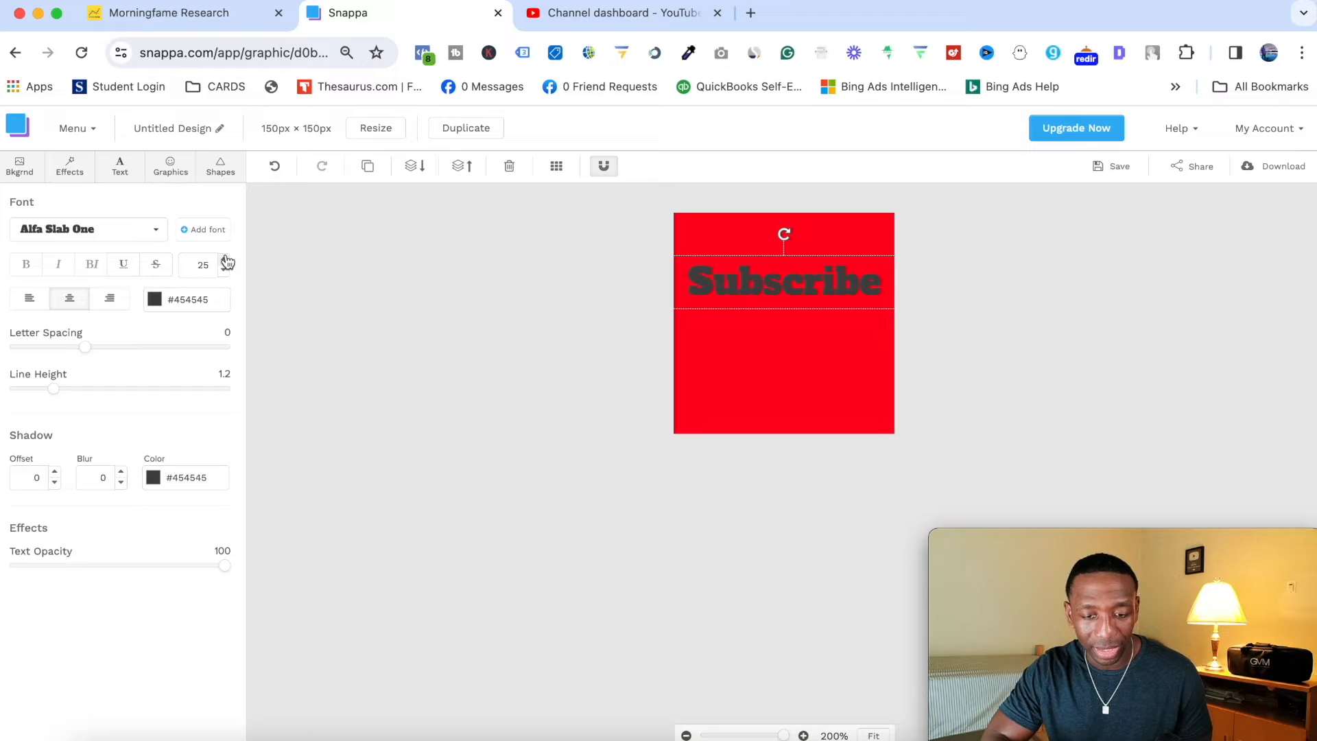
click(228, 261)
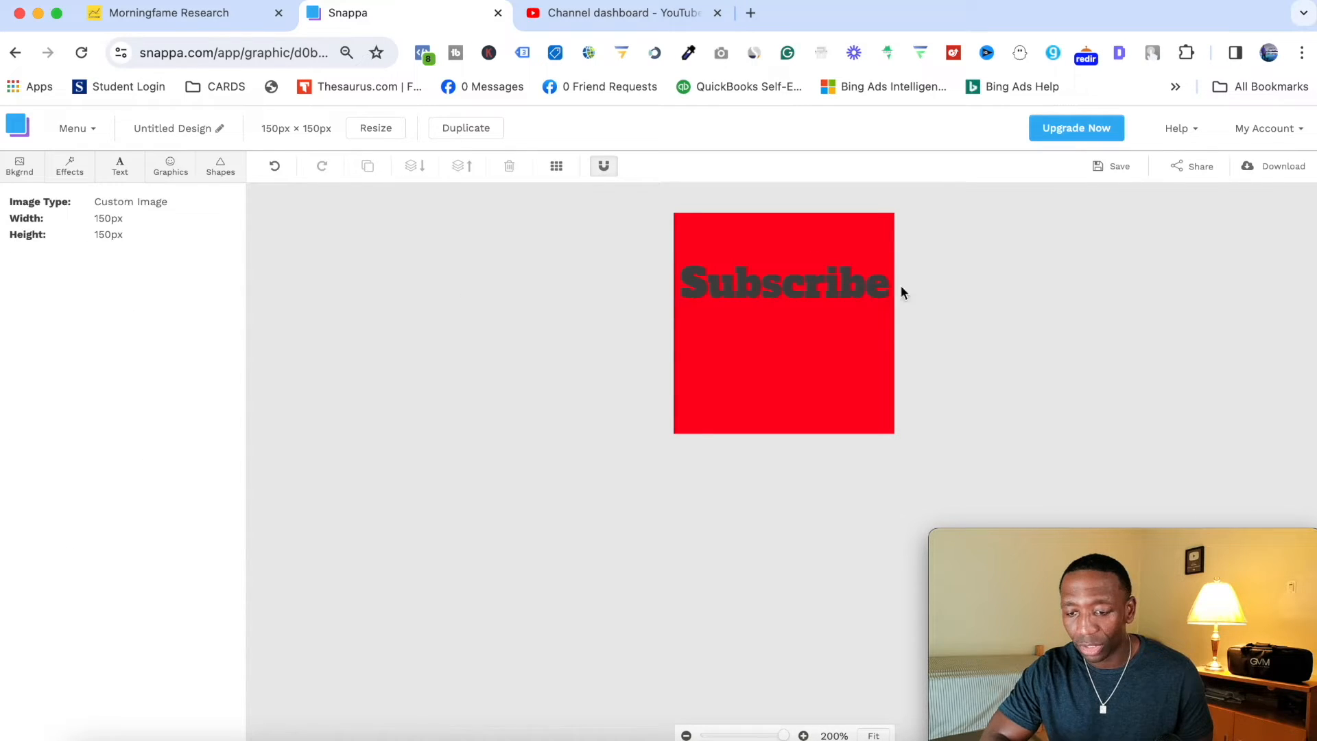
click(783, 282)
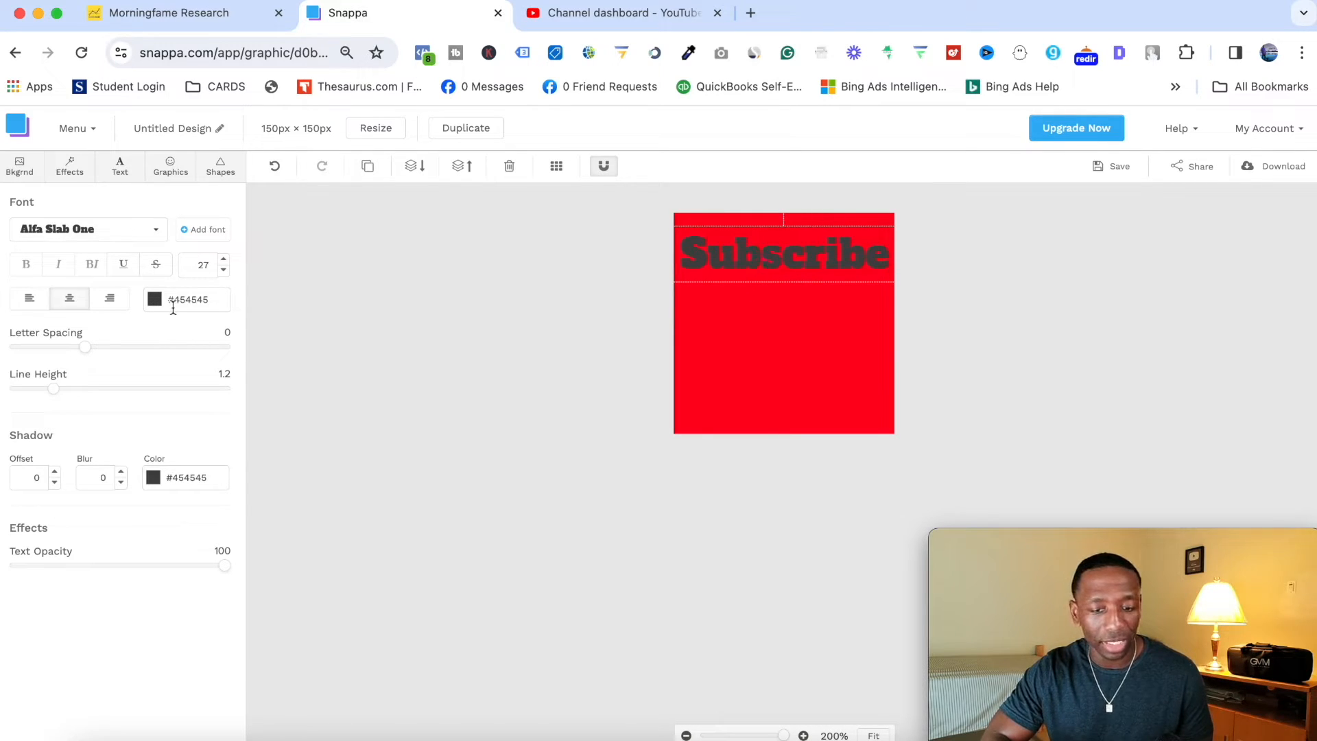
- Change the Subscribe text colour to white (#ffffff)
click(152, 299)
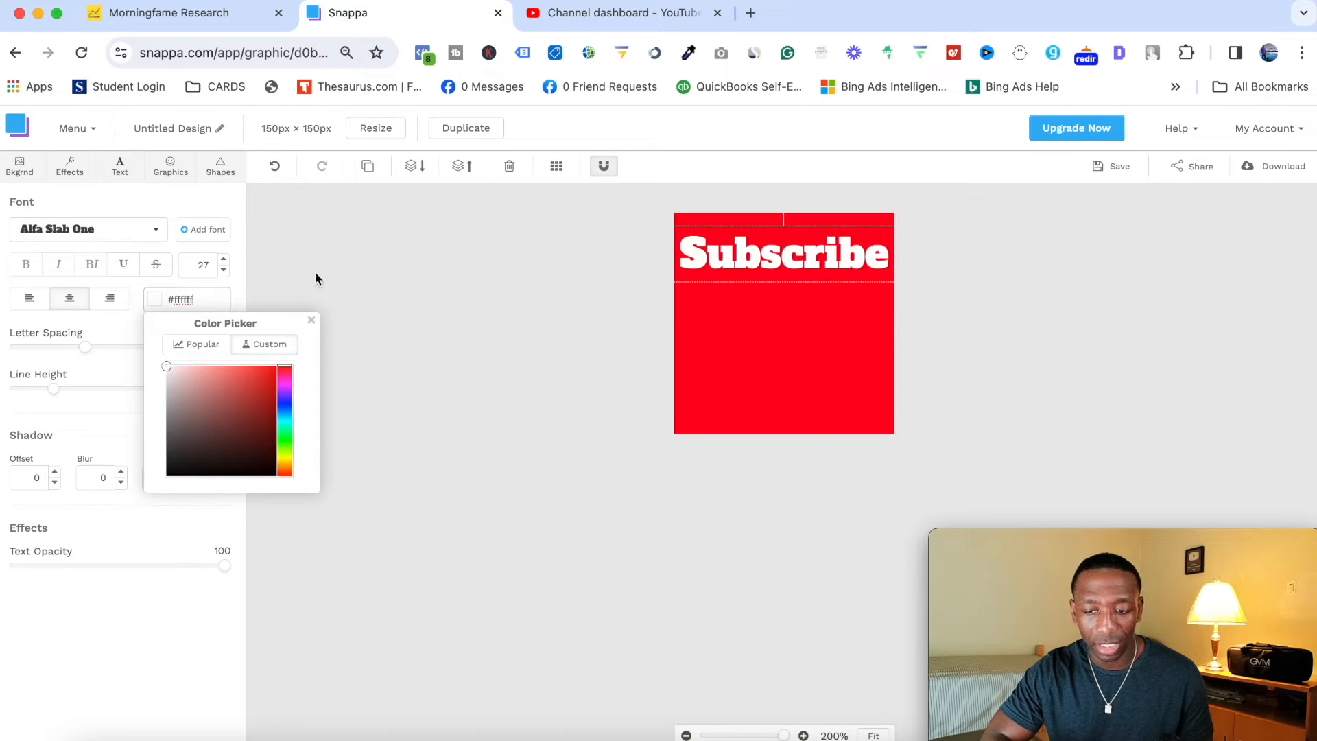
click(439, 268)
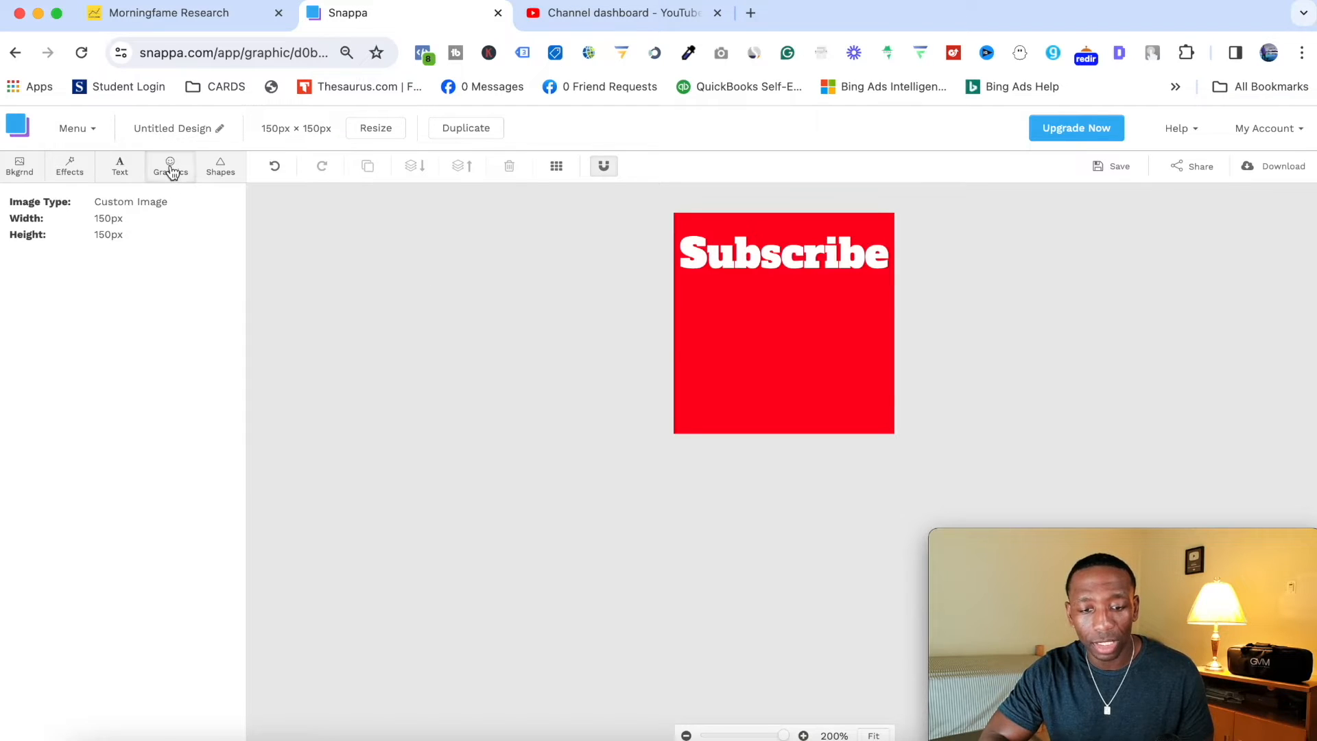
- Browse the Graphics library's Vectors, Photos and Uploads collections, returning to Icons
click(170, 166)
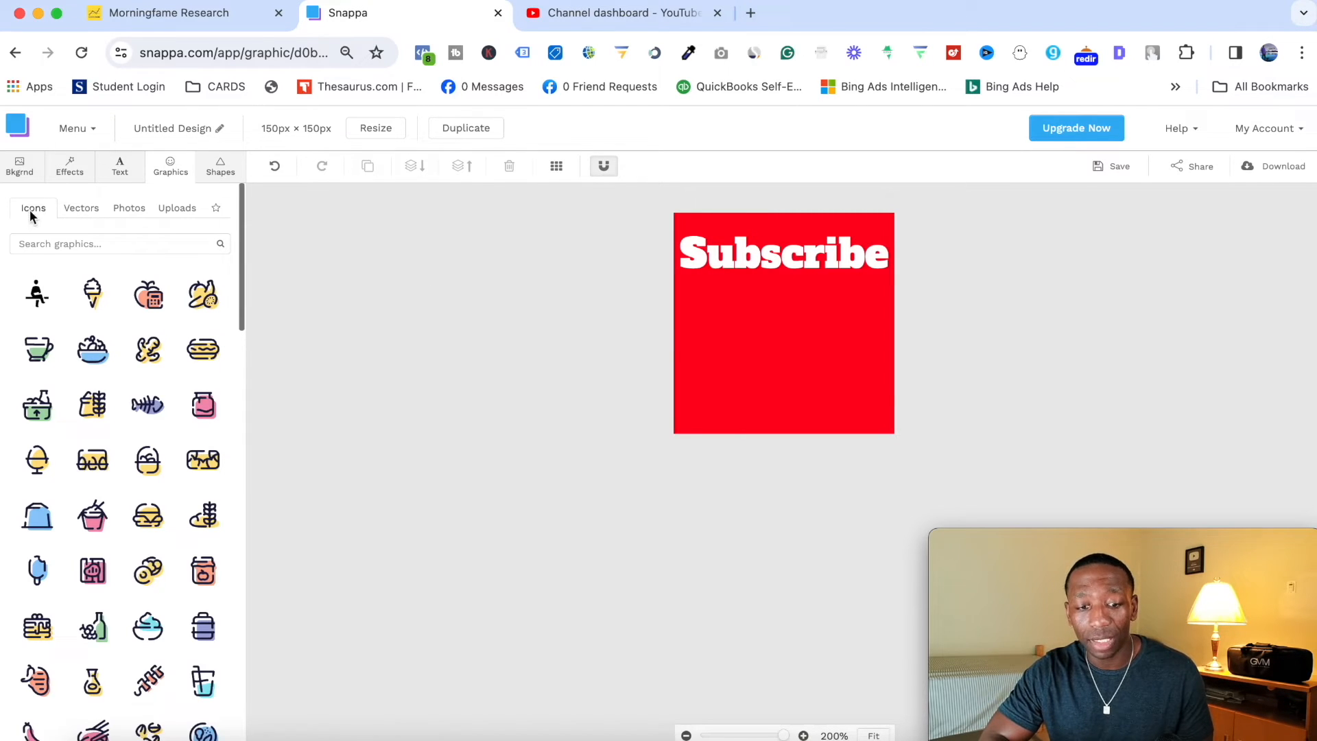
click(81, 209)
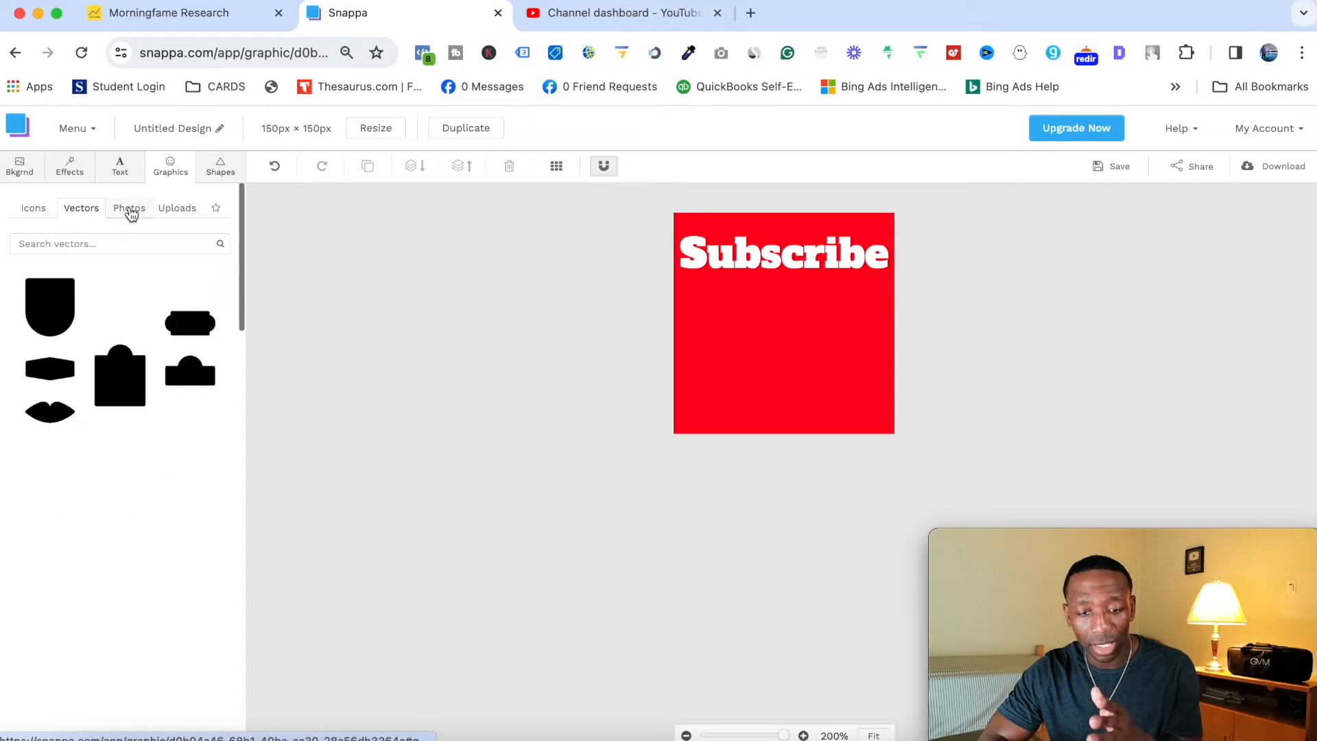
click(177, 209)
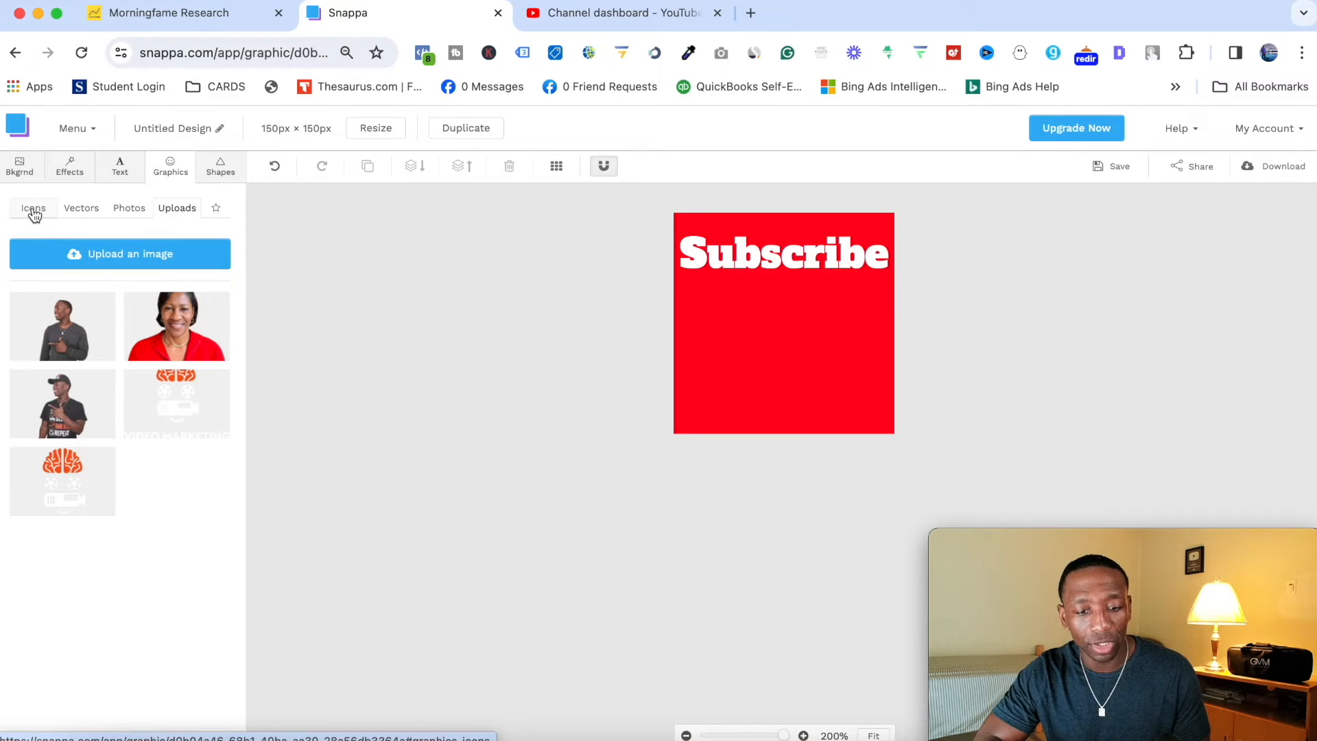
click(33, 208)
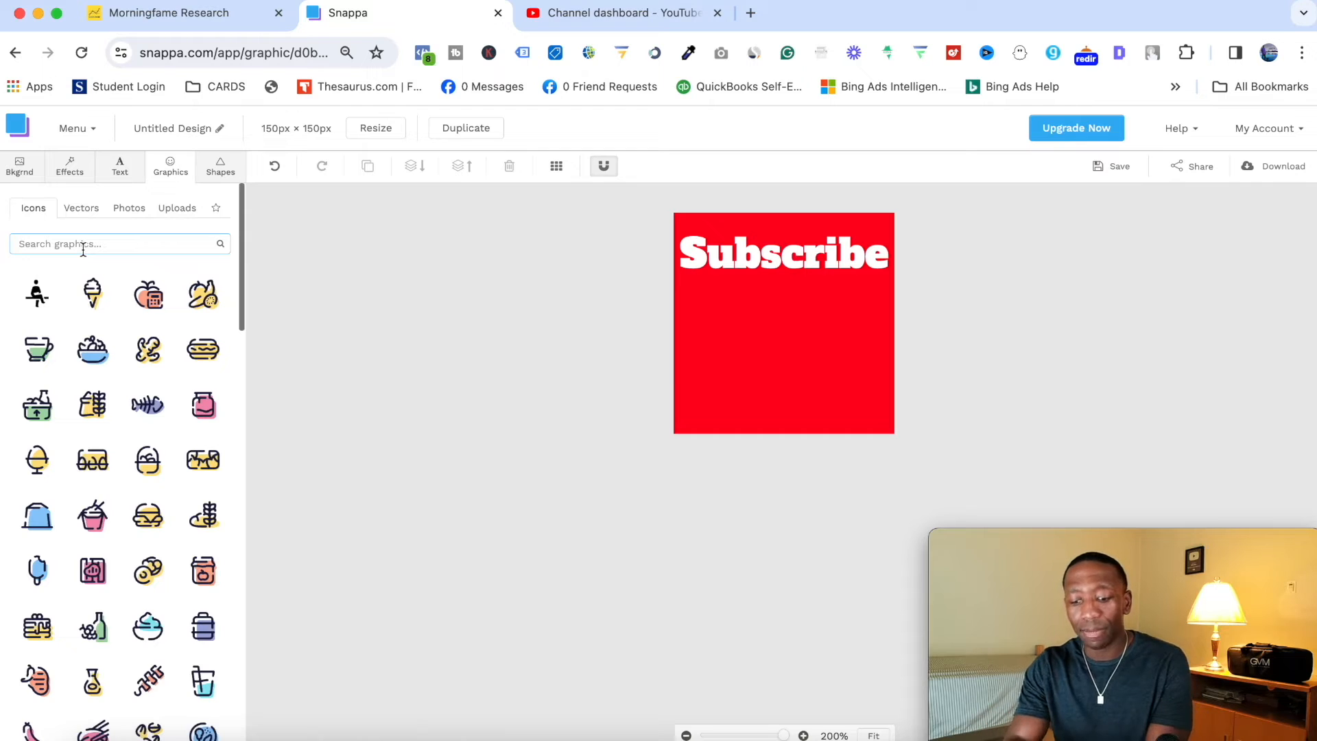
- Search the icons for 'youtube' and add the rounded YouTube play-button icon below the text
text(youtube)
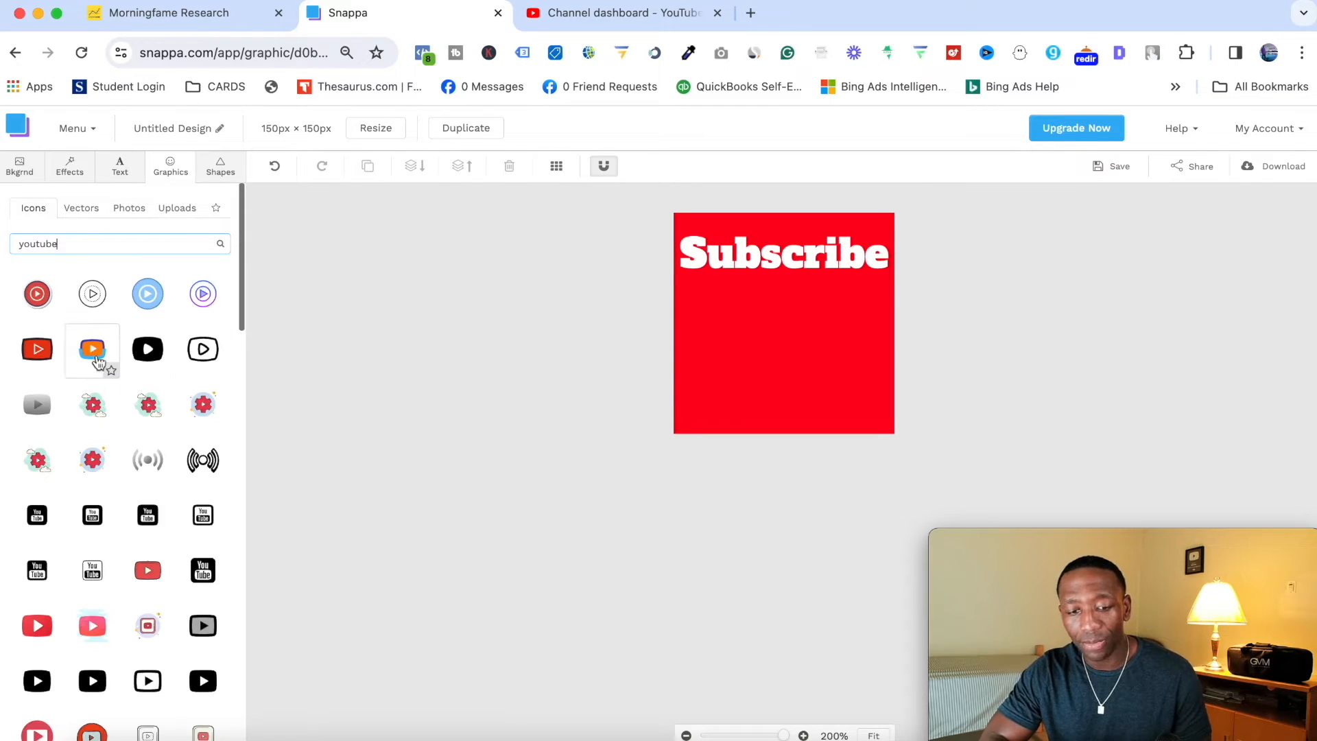
scroll(down, 3)
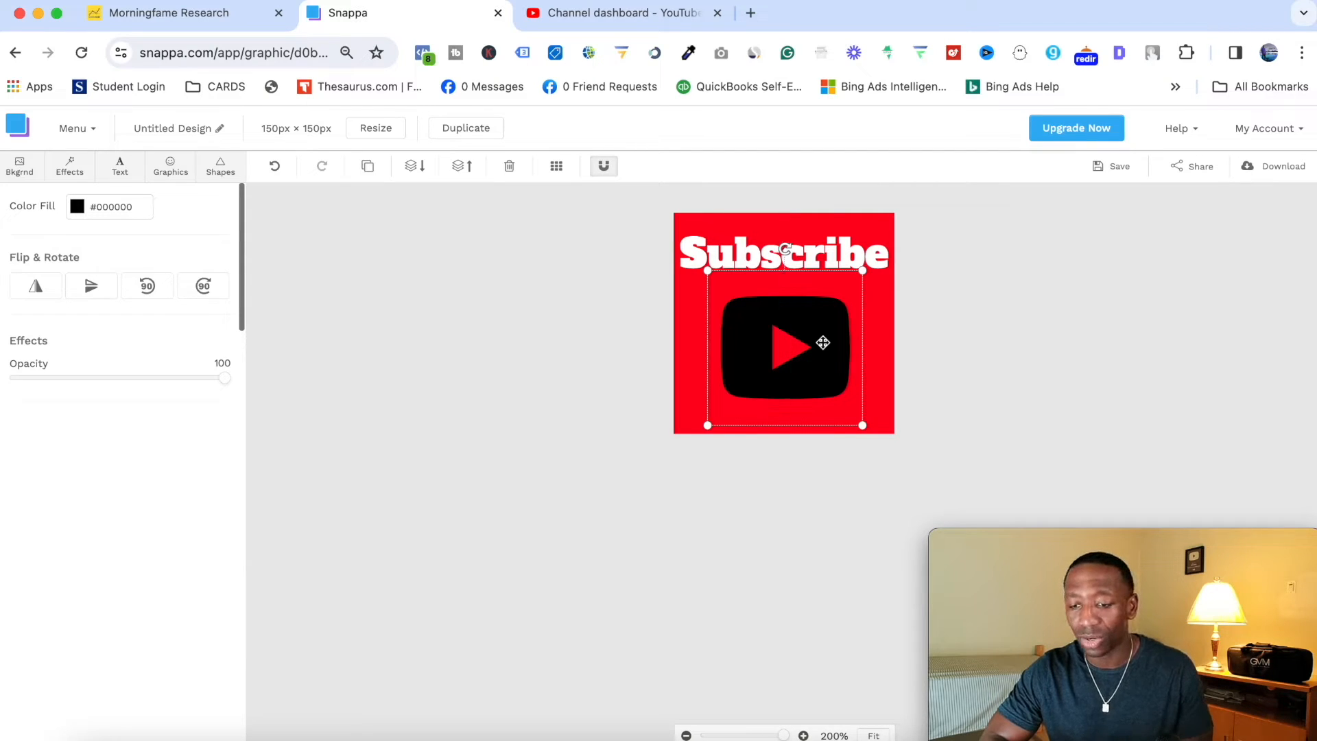
- Make the play icon's fill colour white
click(77, 206)
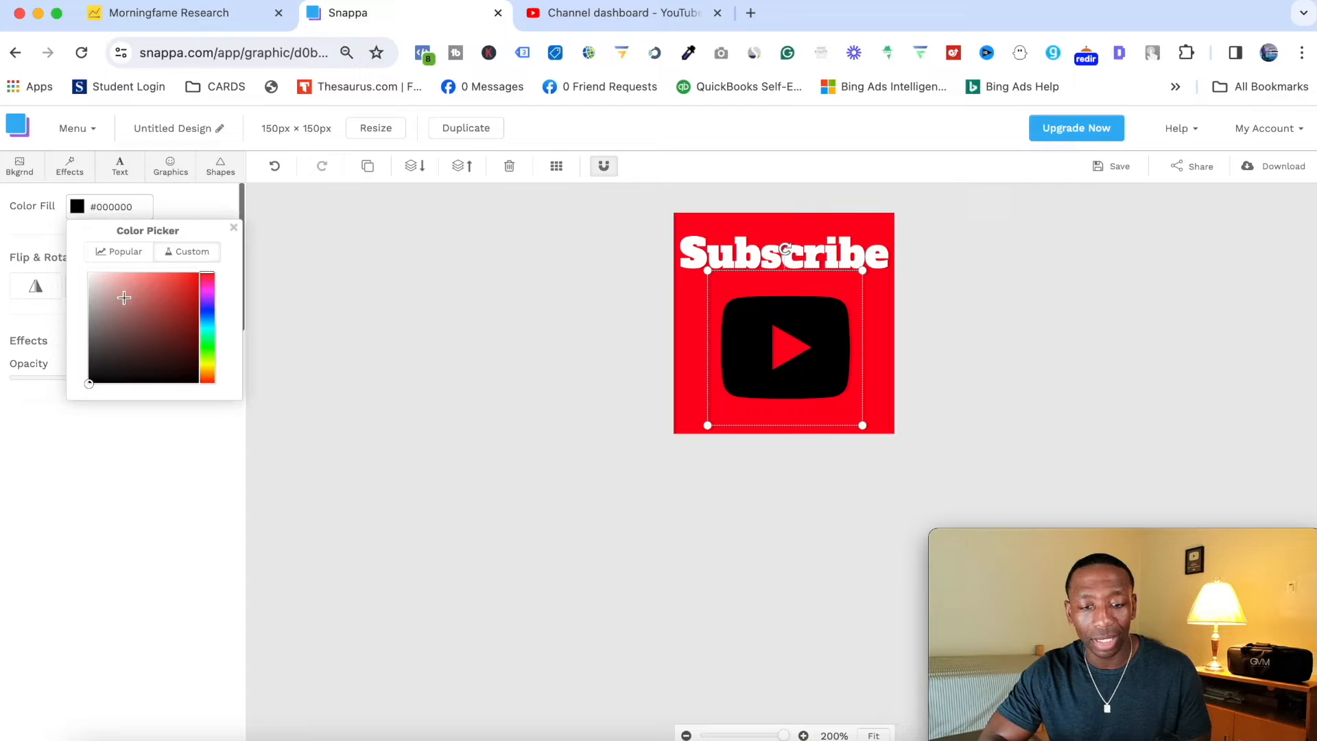
click(88, 273)
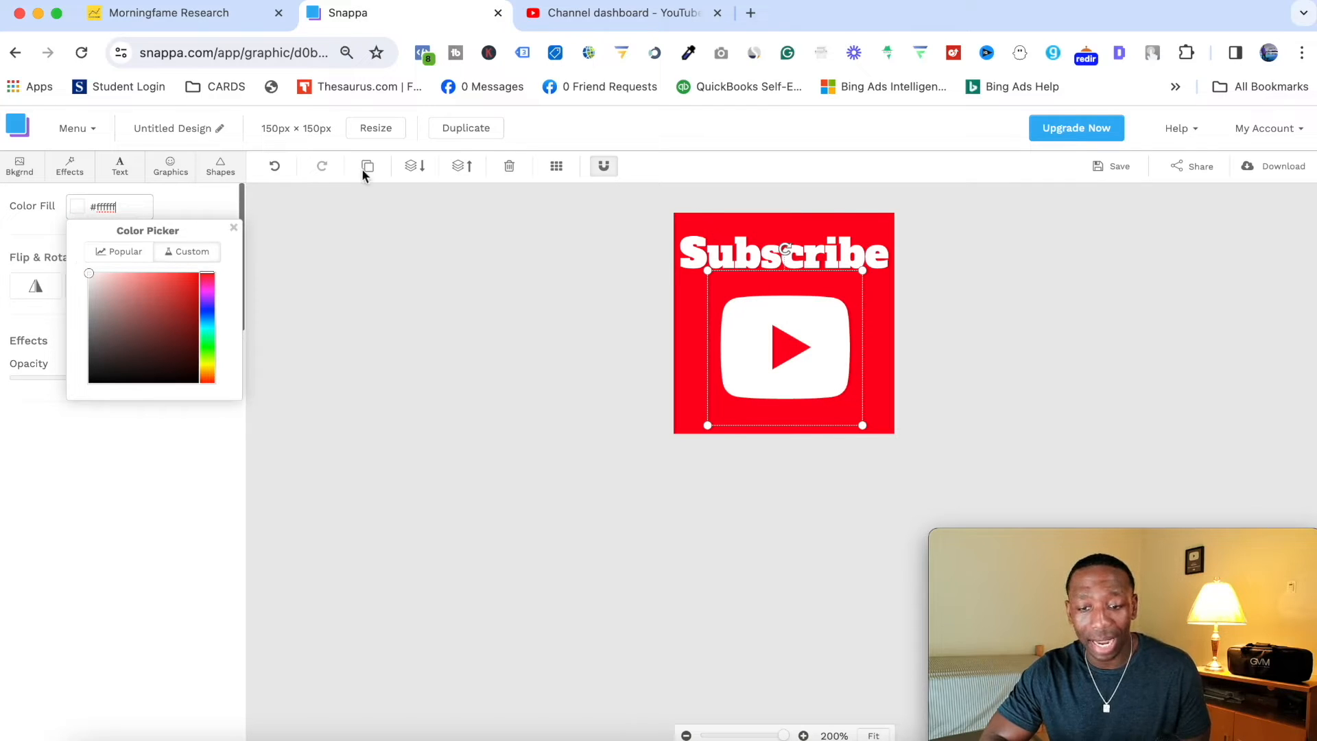
click(233, 228)
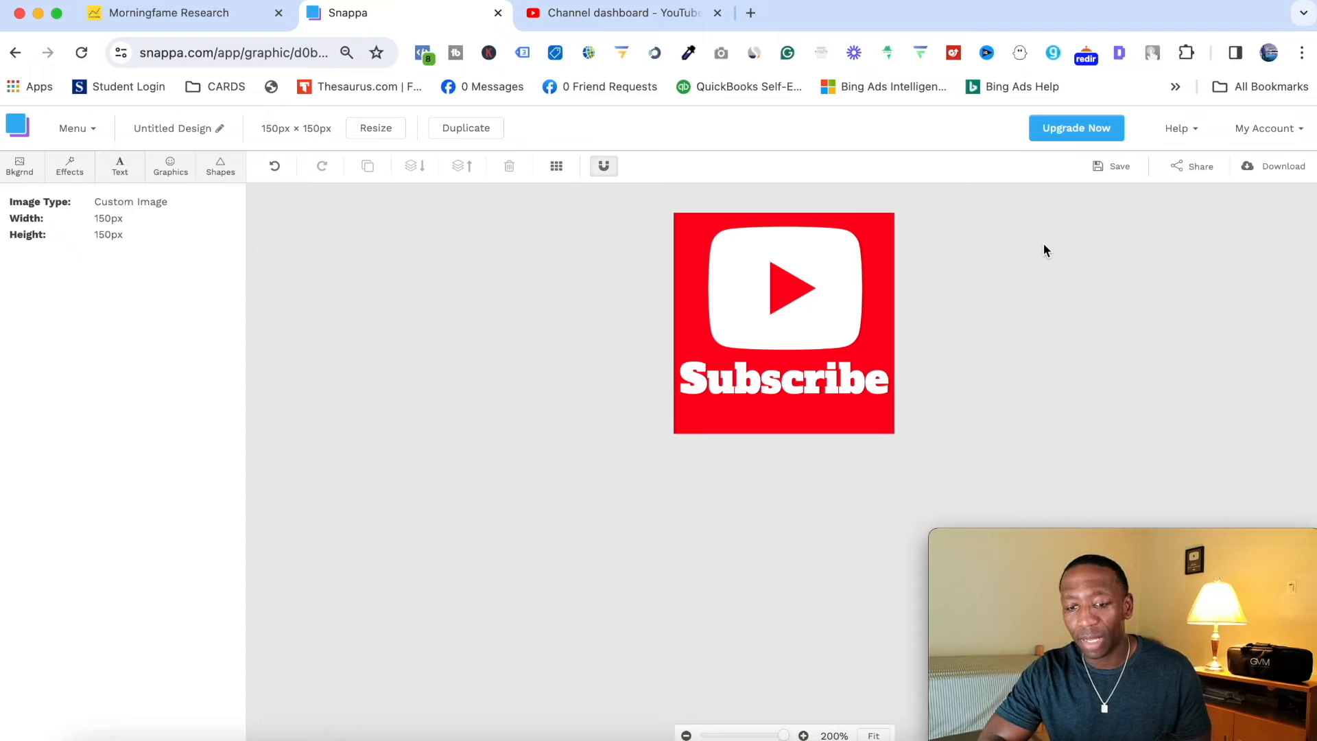
mouse_move(1306, 221)
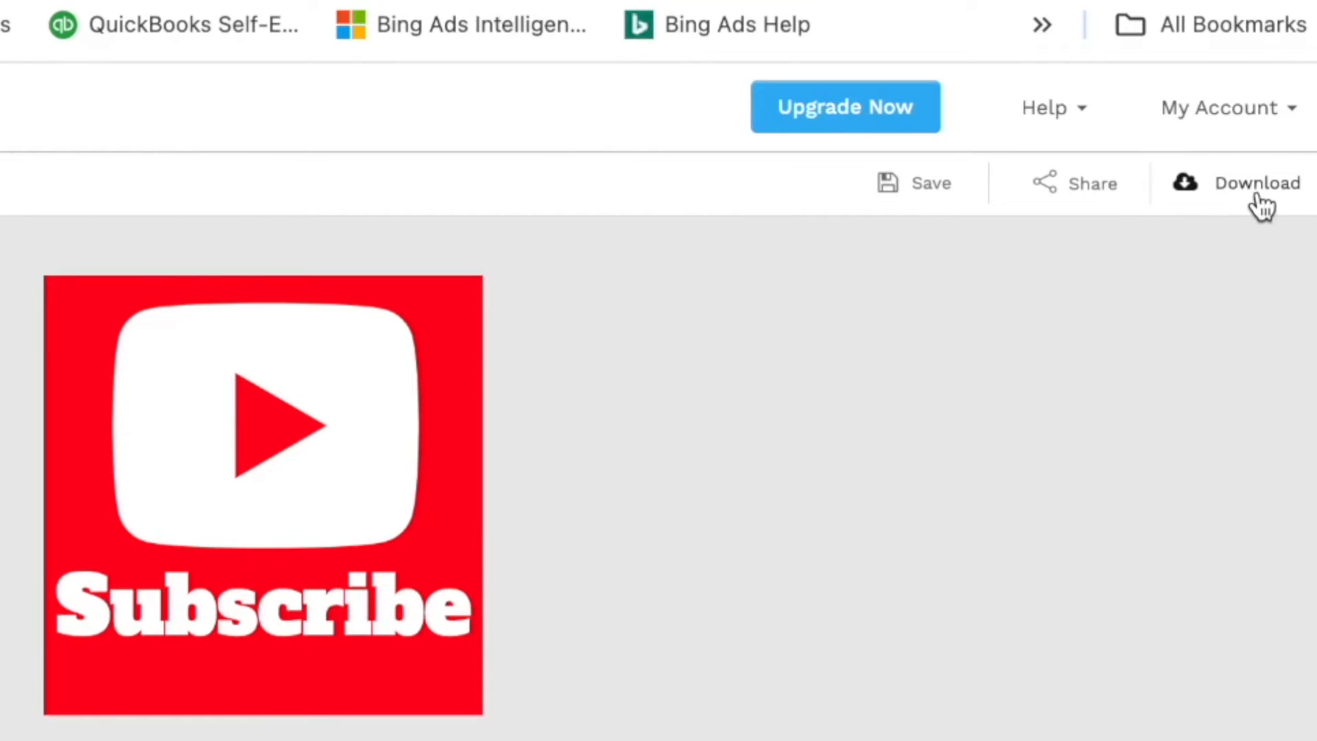
- Download the finished Subscribe graphic as a Retina PNG (2x size)
click(1249, 184)
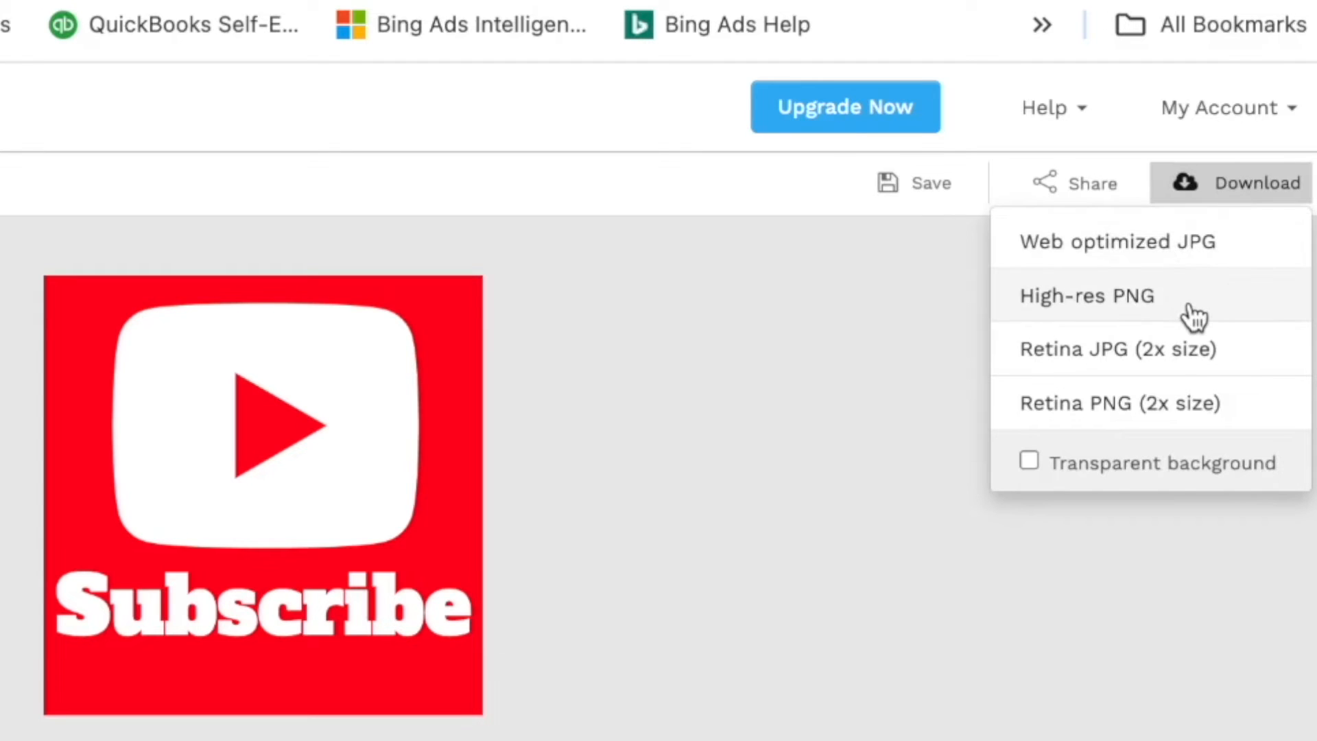
mouse_move(1058, 422)
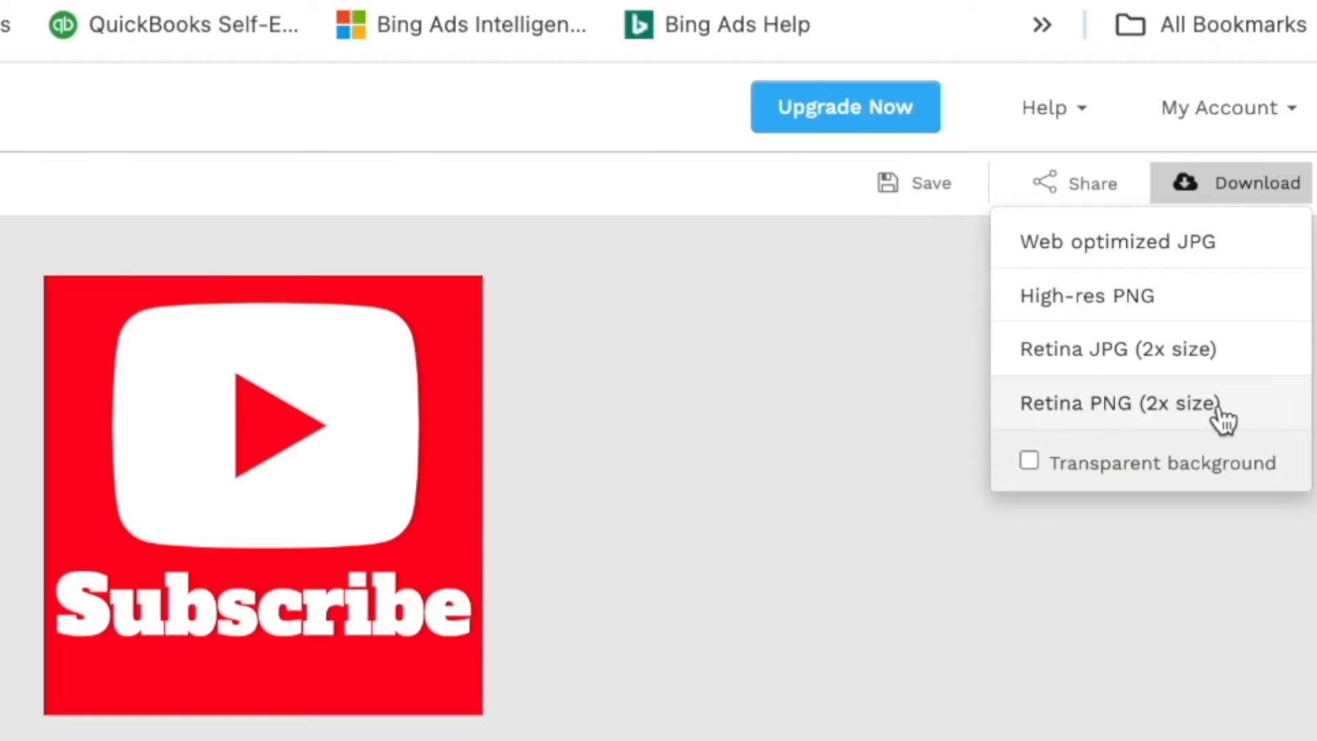
mouse_move(1198, 477)
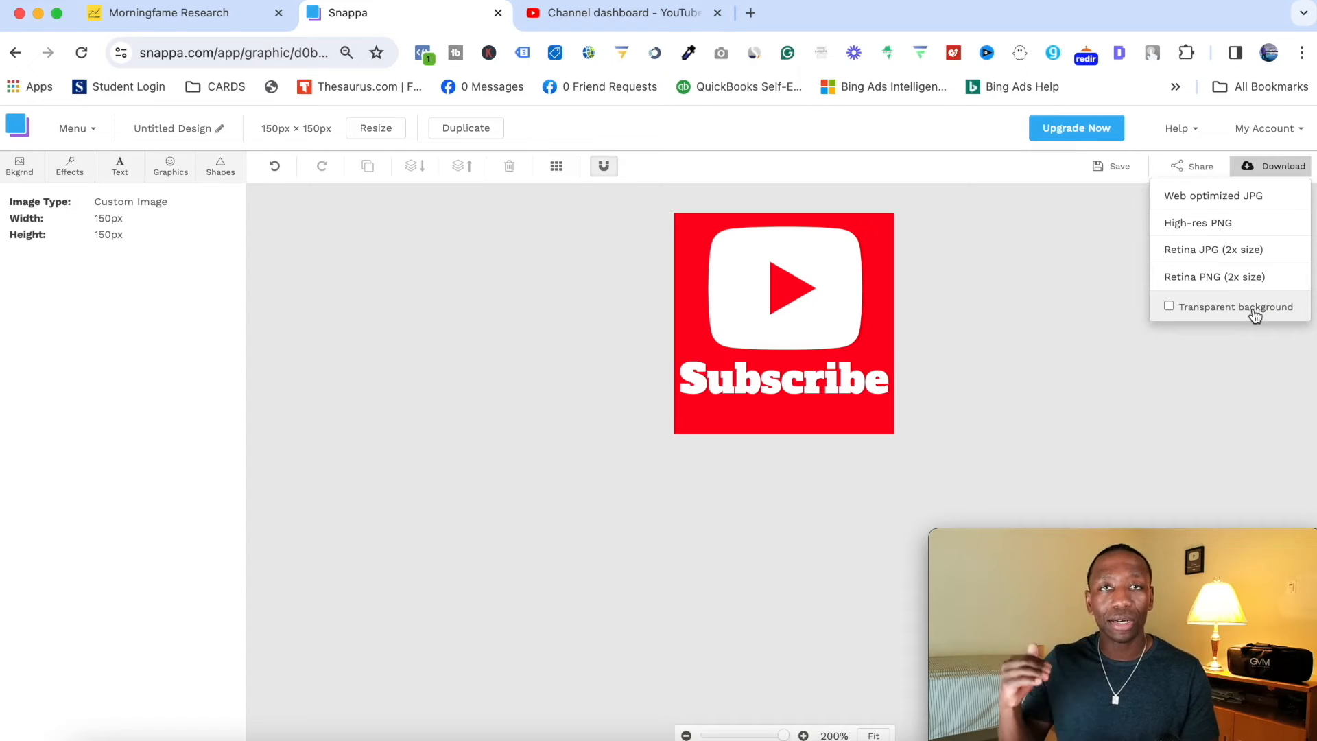
mouse_move(829, 303)
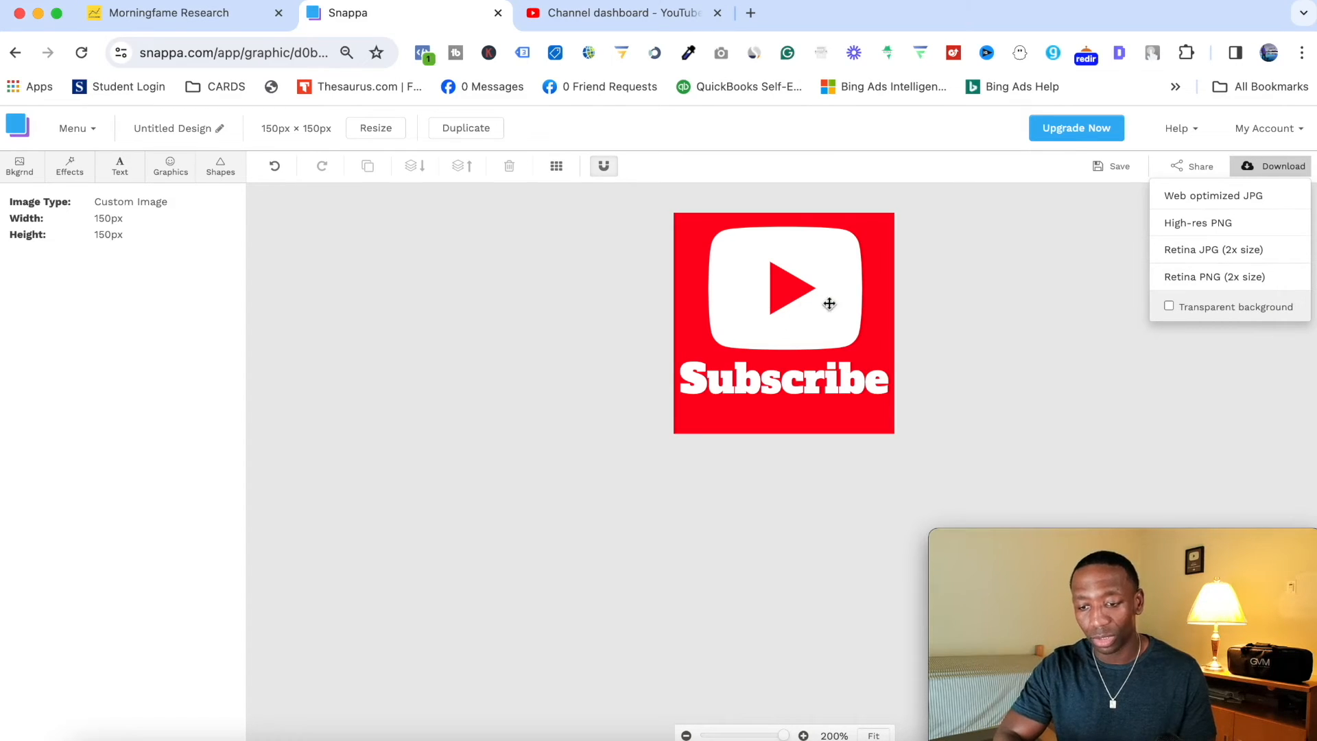
mouse_move(830, 308)
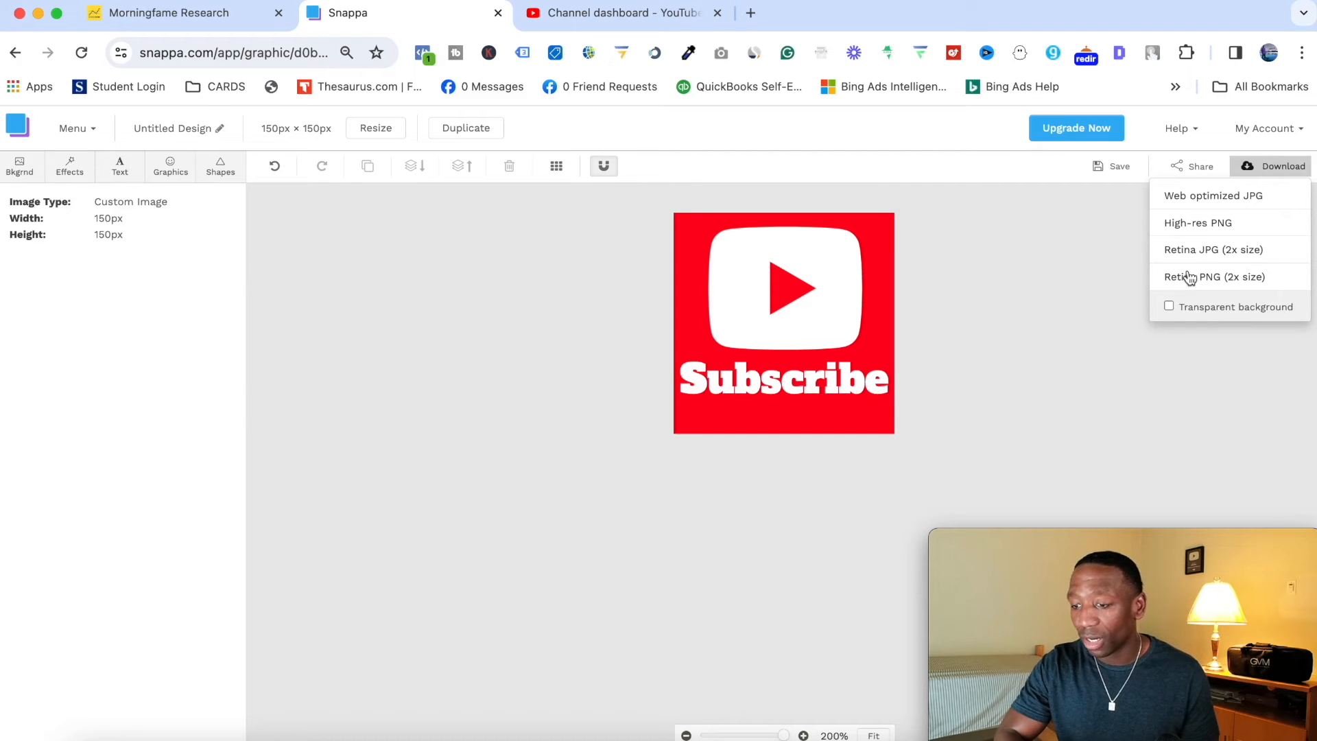
click(1193, 277)
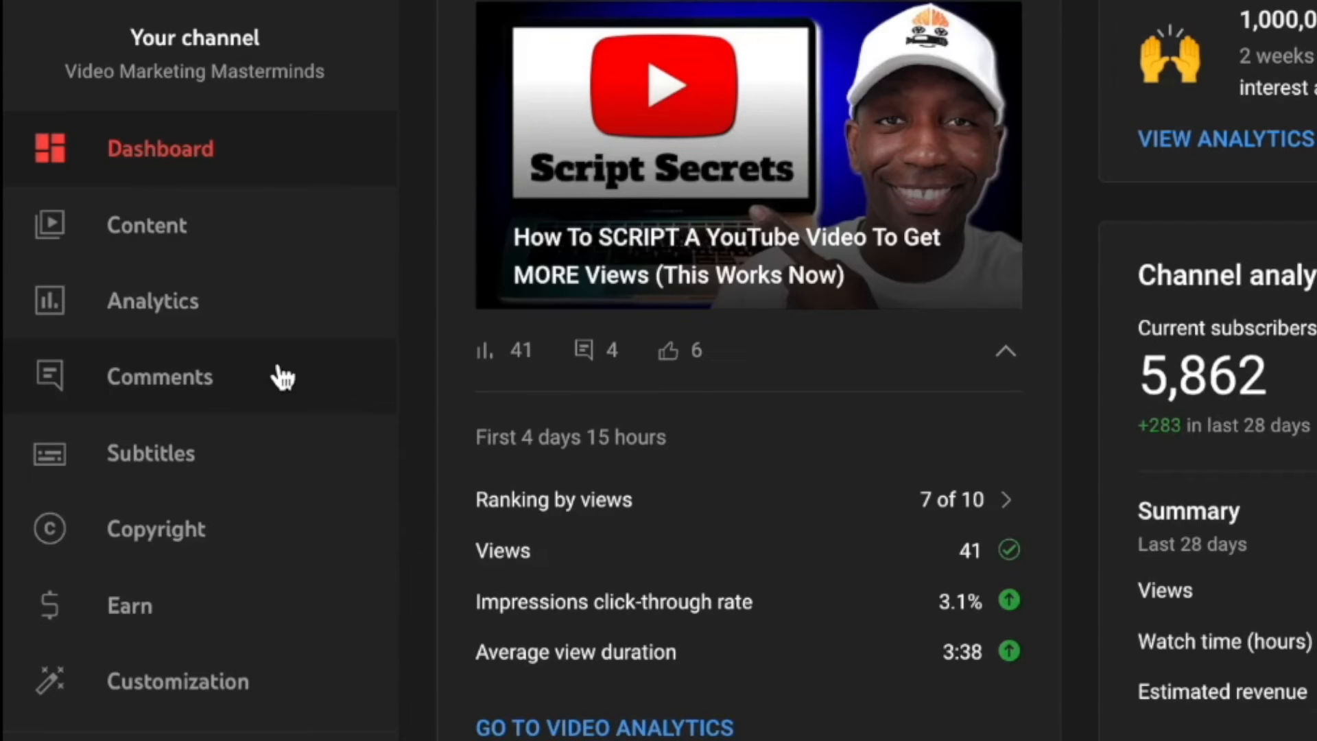
- Go to YouTube Studio's Customization page and its Branding section
scroll(down, 3)
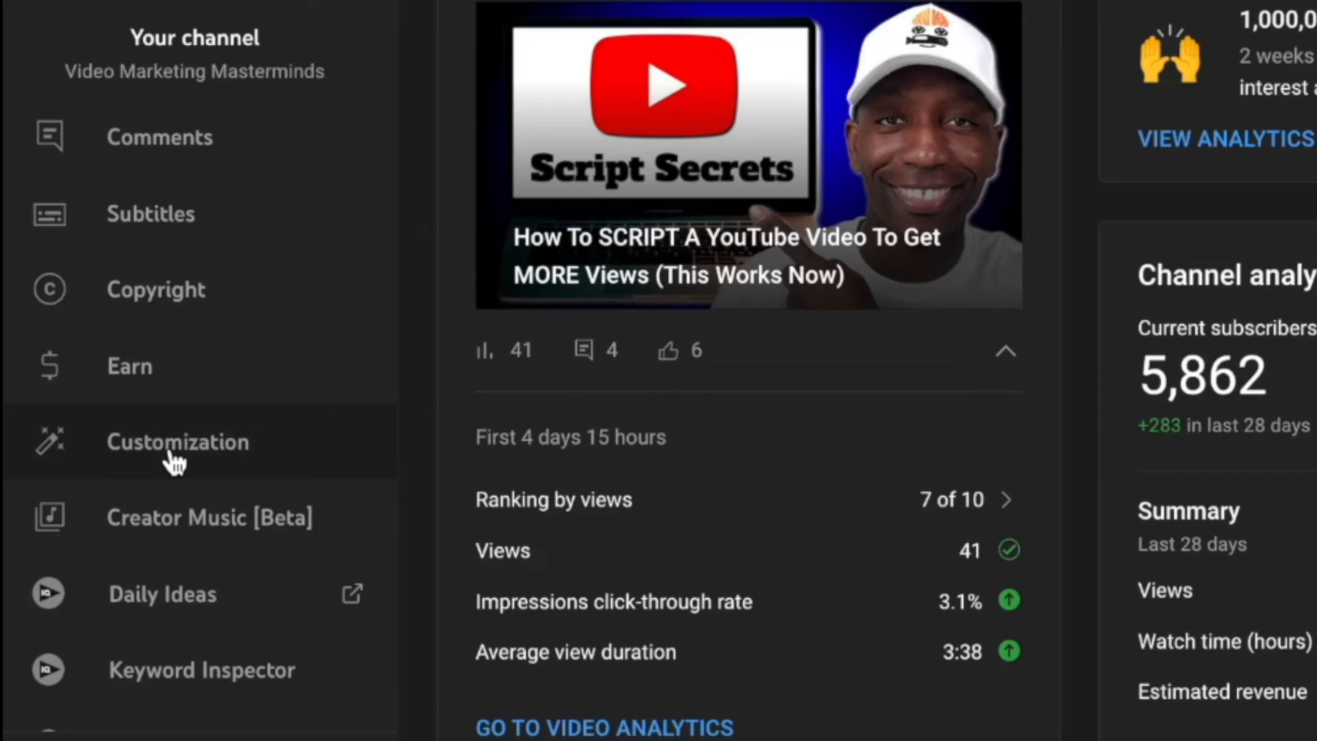
click(178, 442)
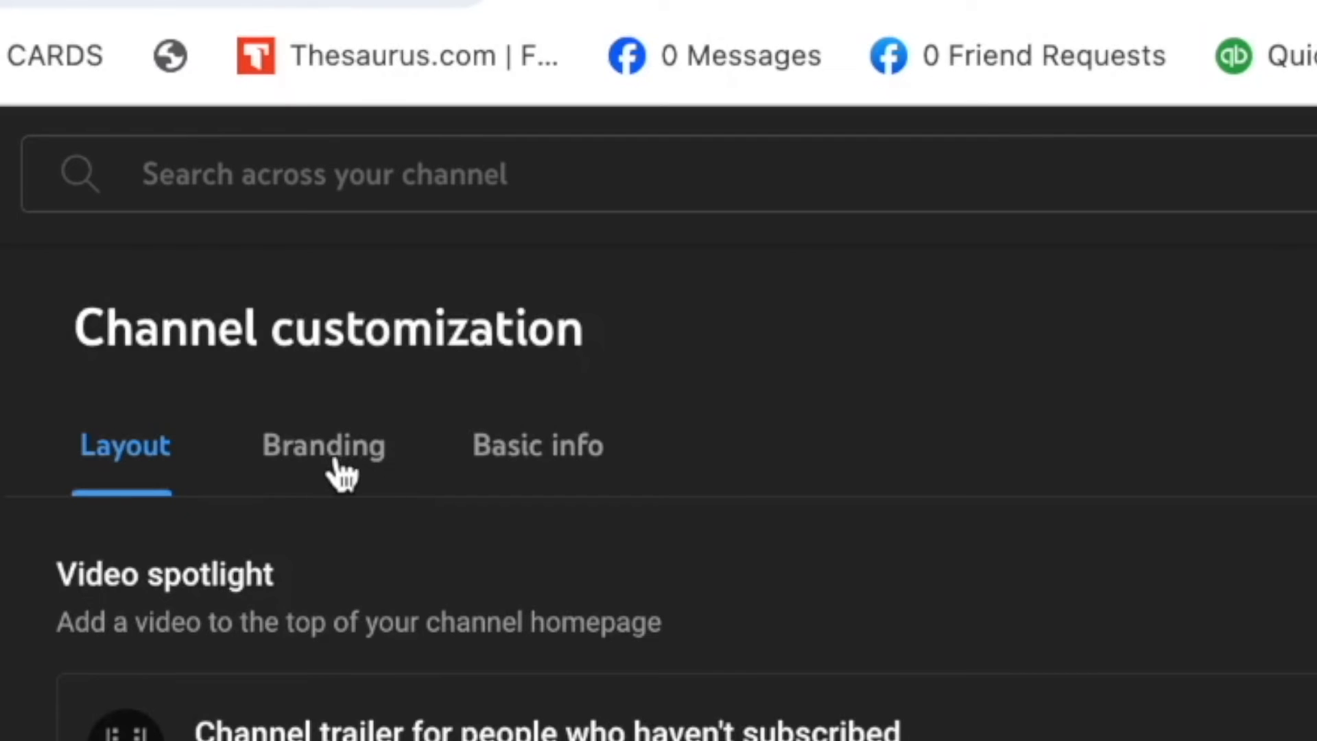
click(323, 444)
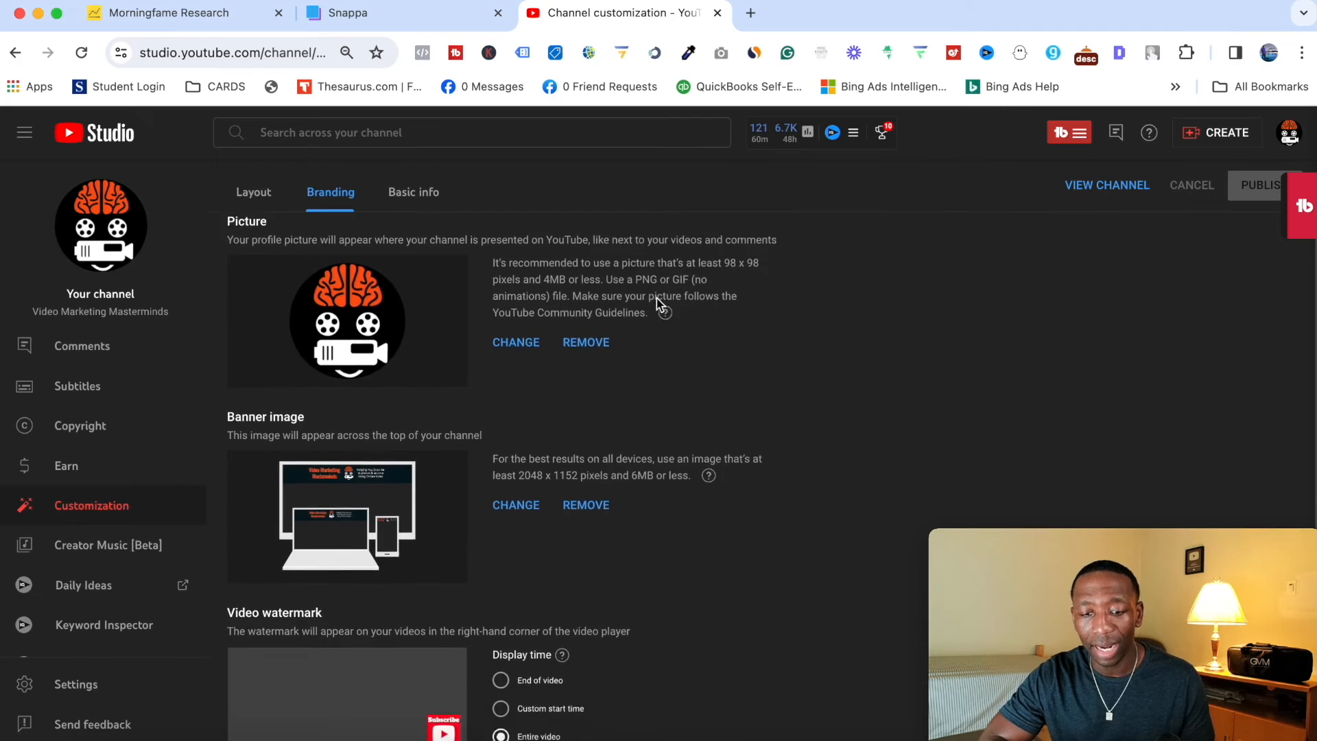
scroll(down, 3)
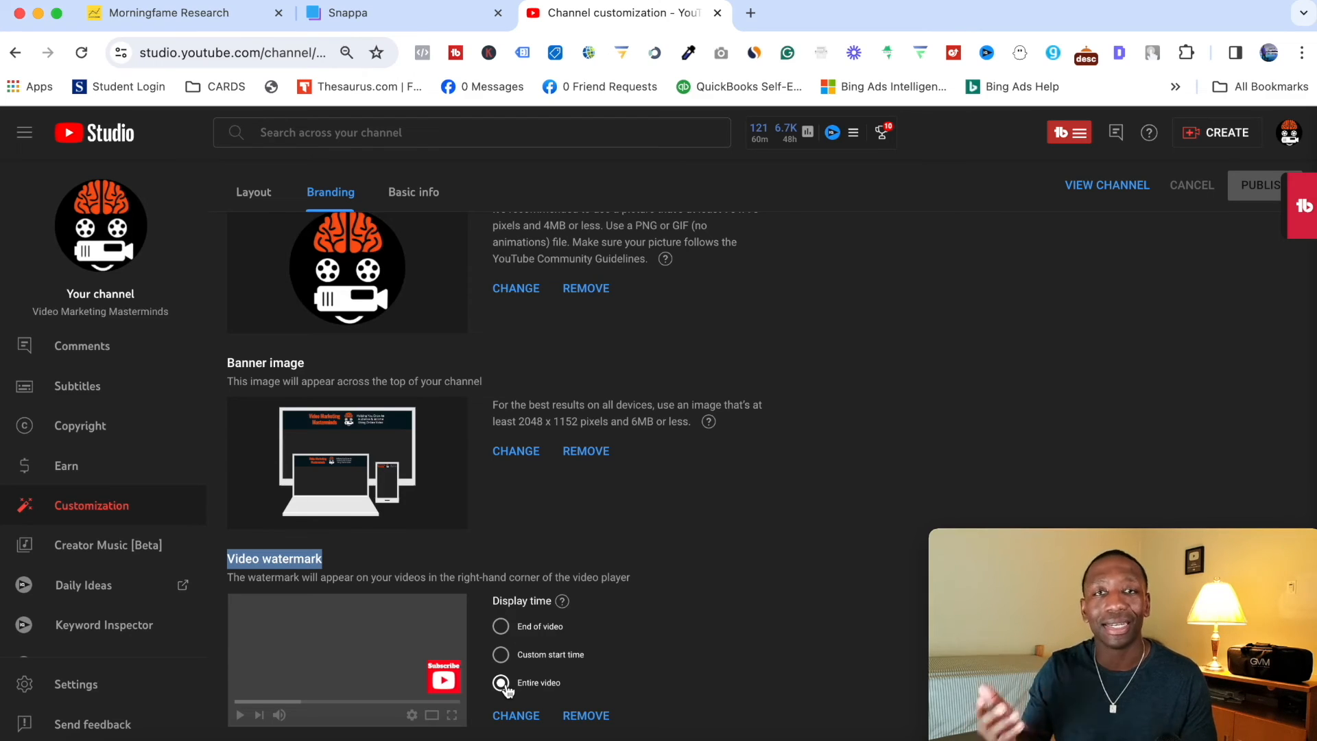
click(499, 683)
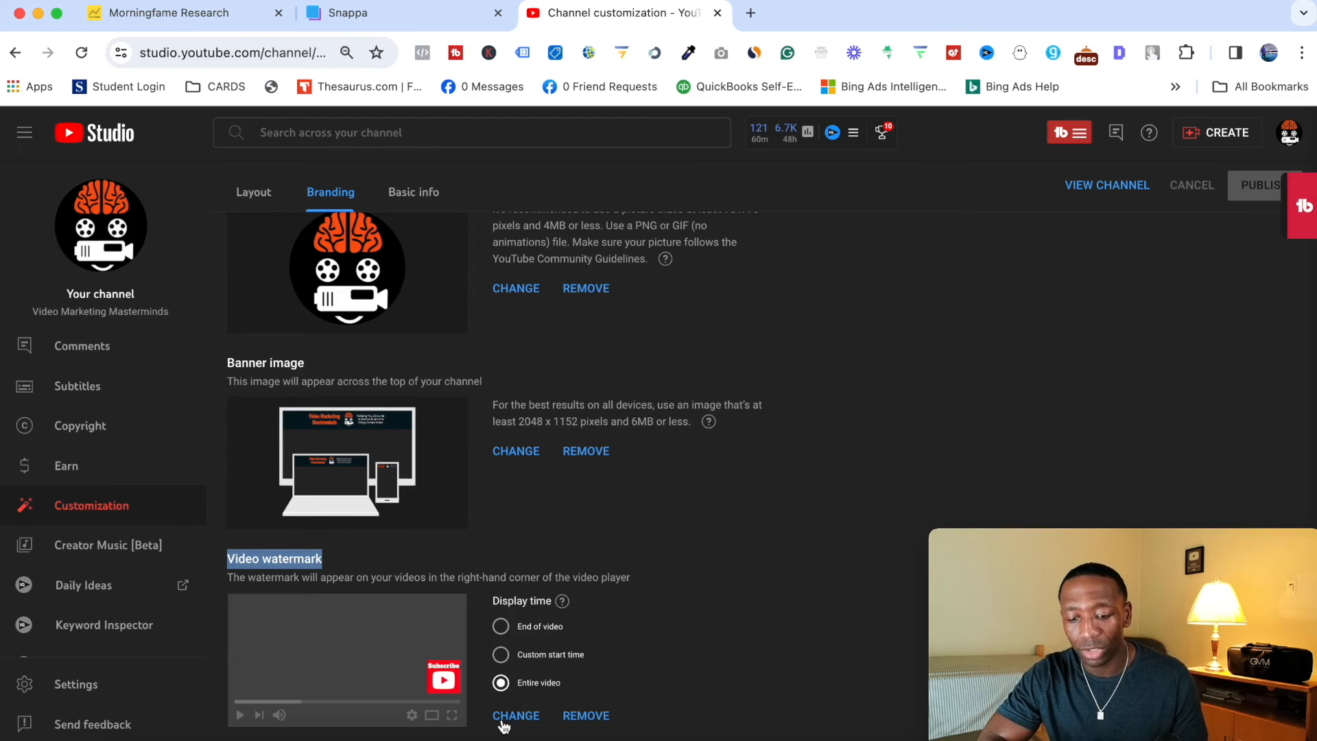
- Replace the video watermark by selecting Subscribe.png from the Desktop
click(515, 716)
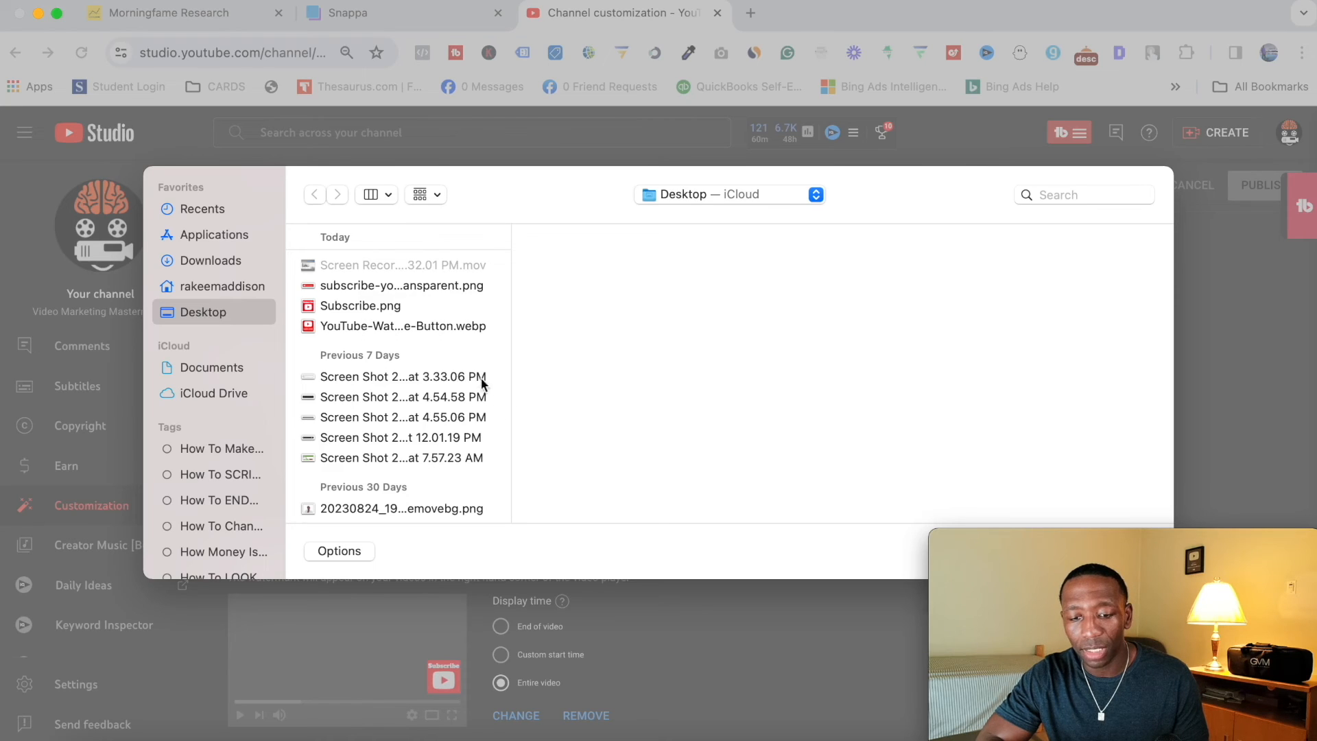
click(359, 306)
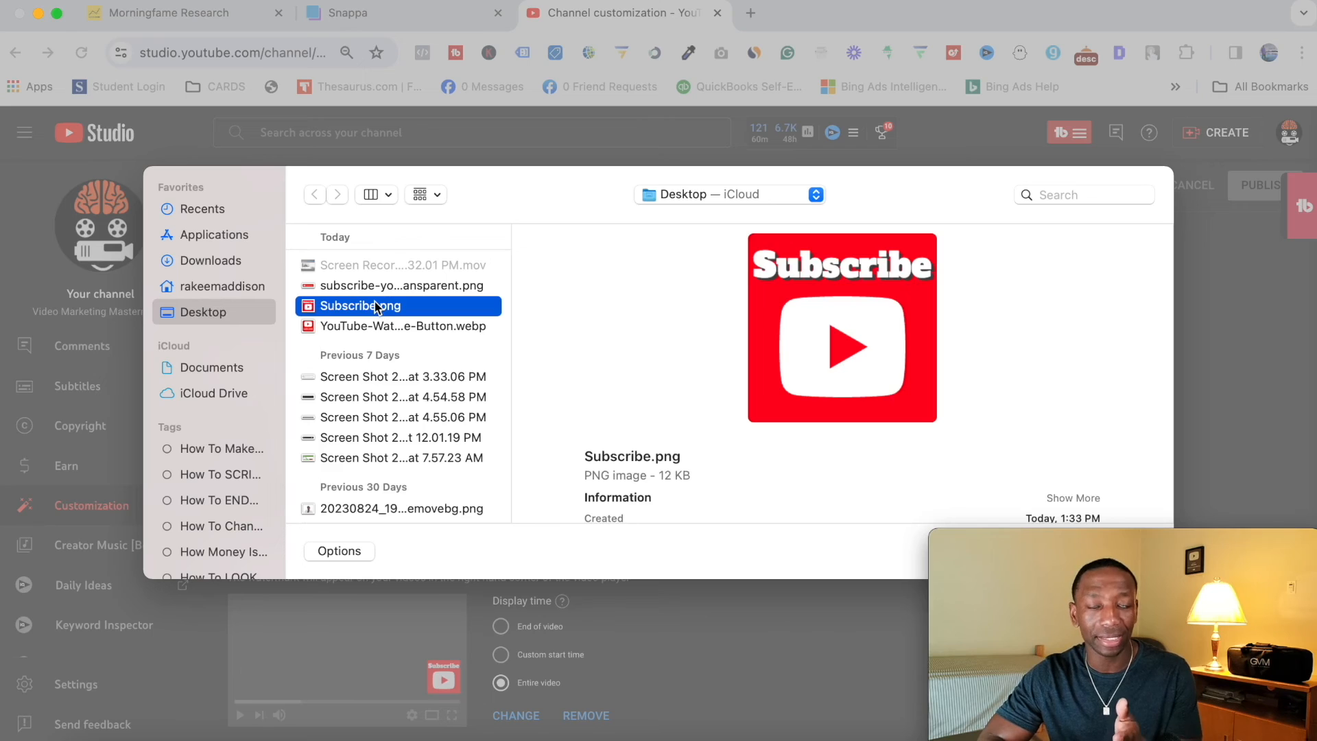
mouse_move(410, 320)
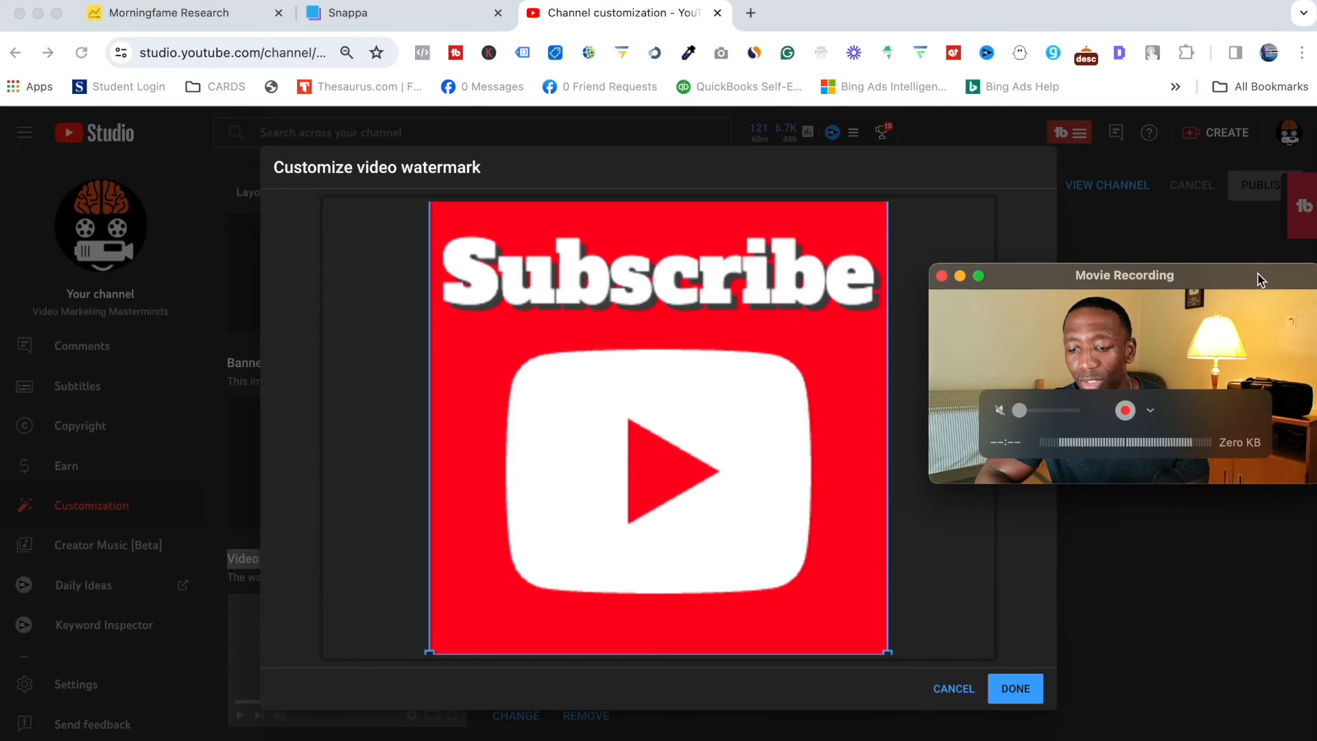
- Confirm the framed Subscribe.png image as the channel watermark and publish
click(1014, 689)
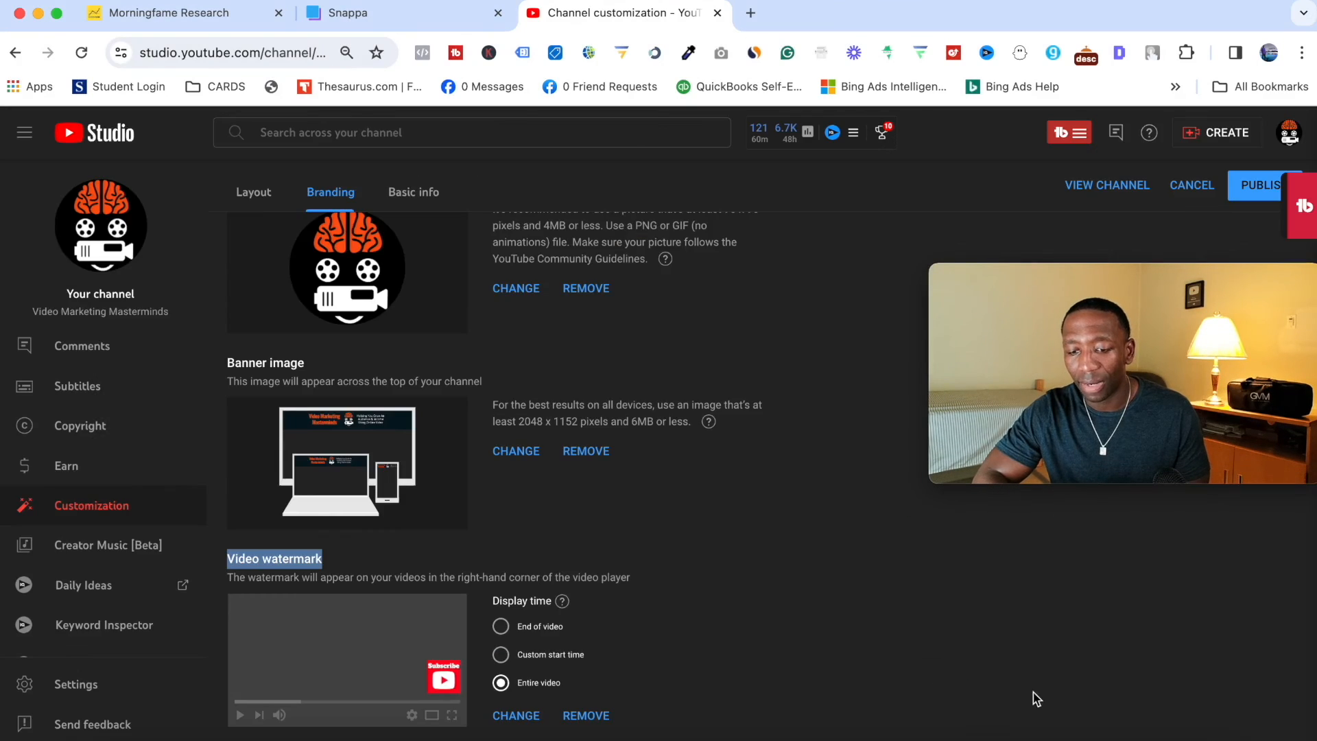
mouse_move(563, 687)
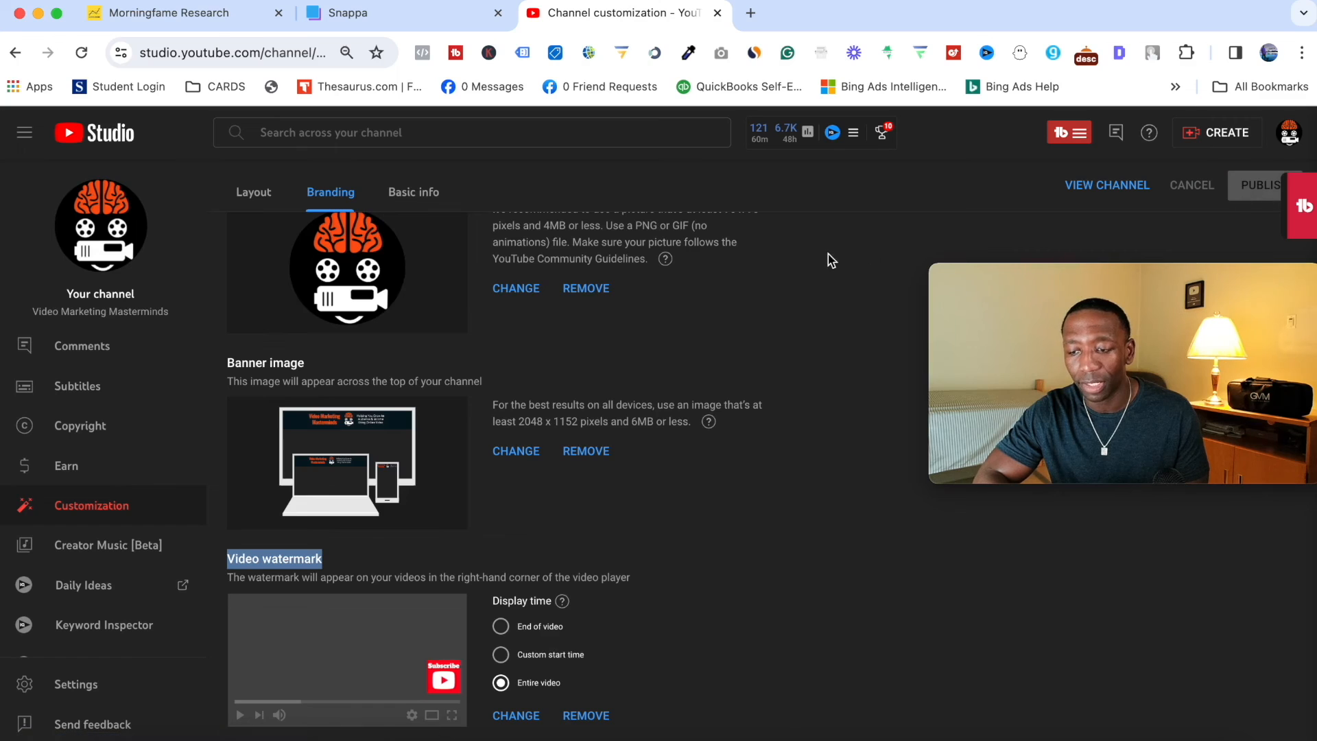
mouse_move(815, 269)
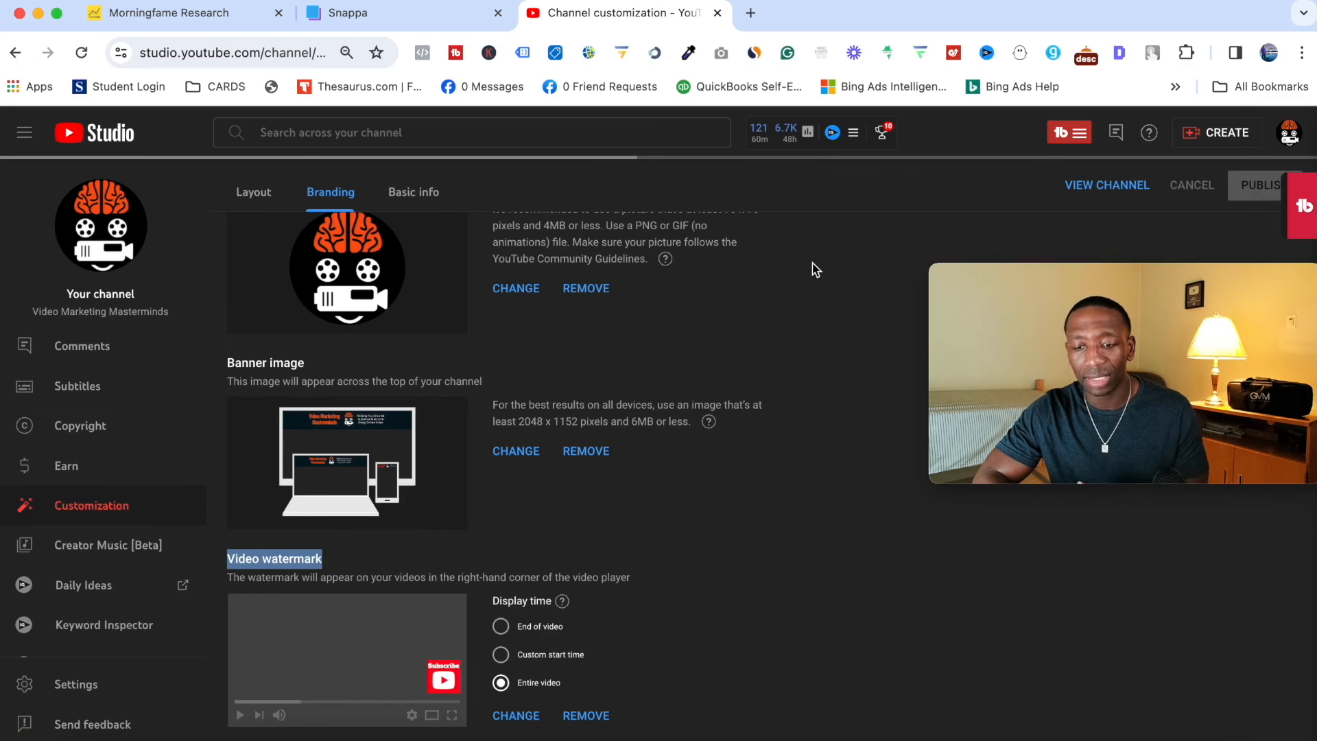